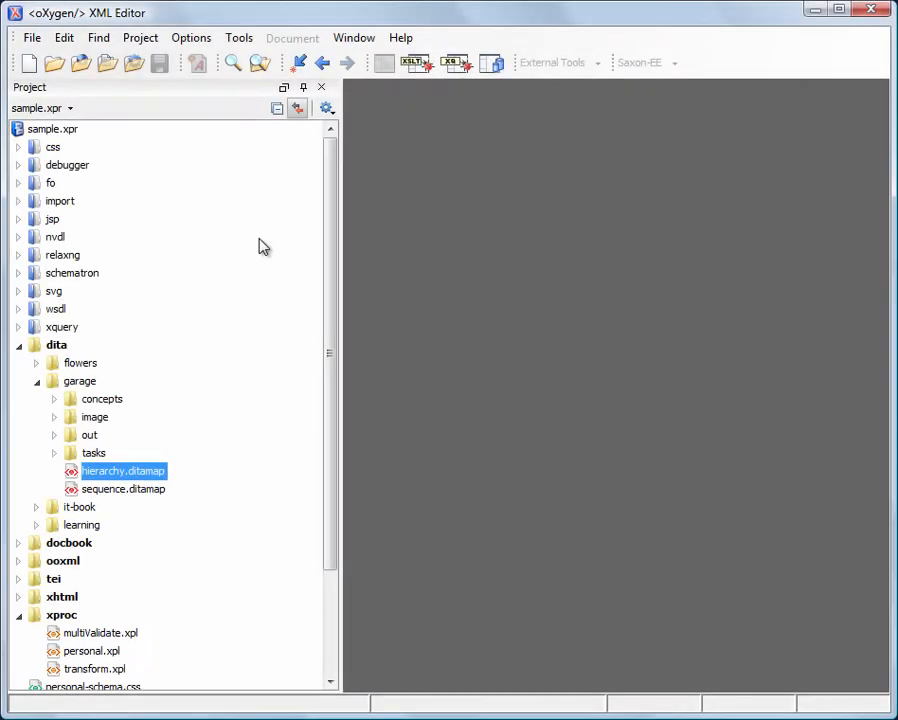
- Open hierarchy.ditamap in the DITA Maps Manager and select the Garage Tasks topic group
double_click(123, 470)
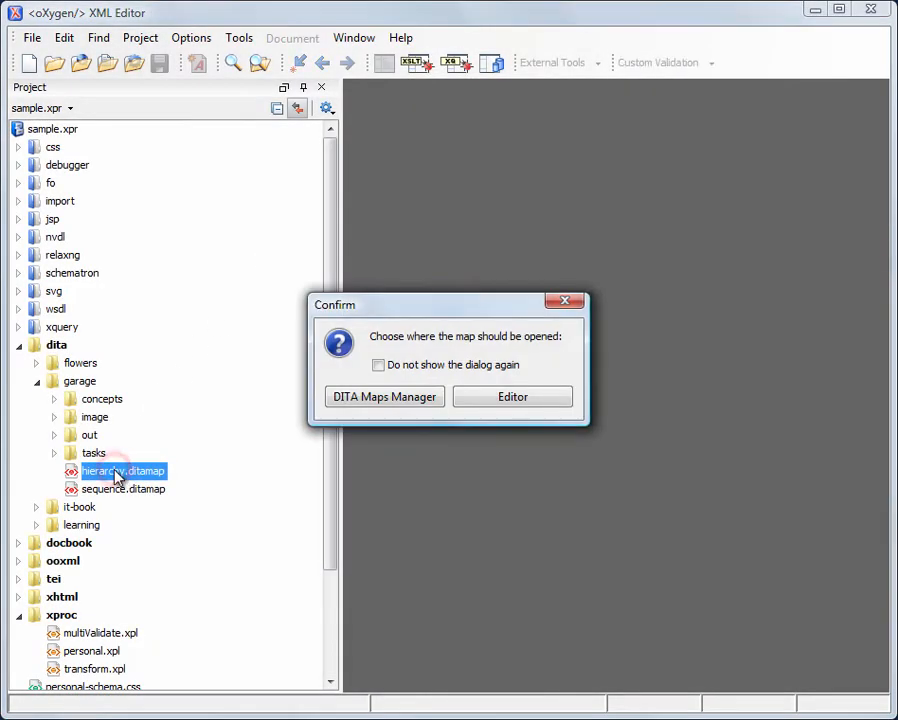
left_click(384, 396)
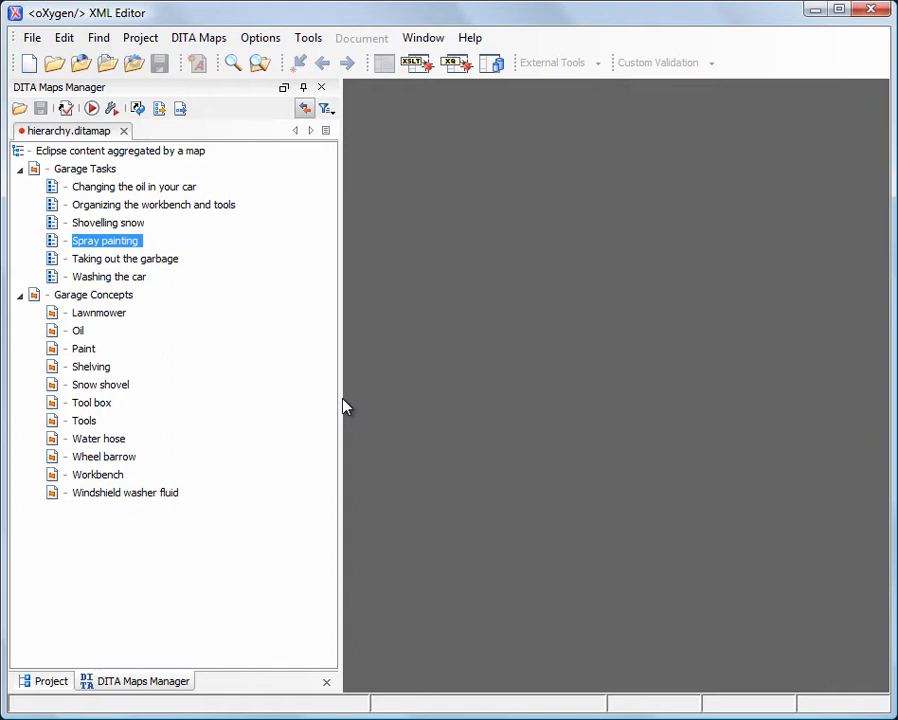
left_click(85, 168)
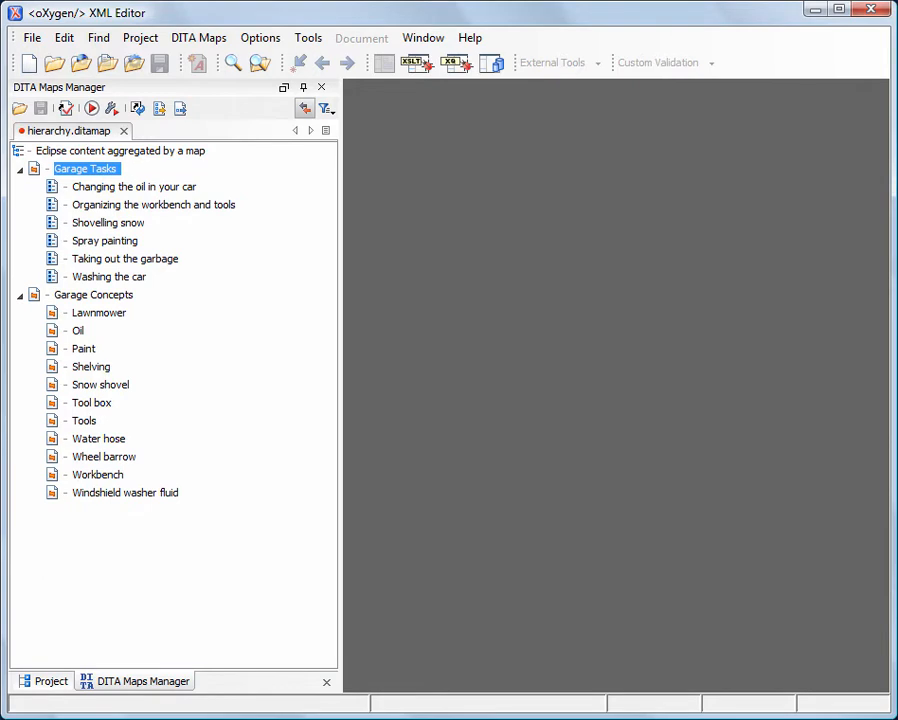
mouse_move(170, 265)
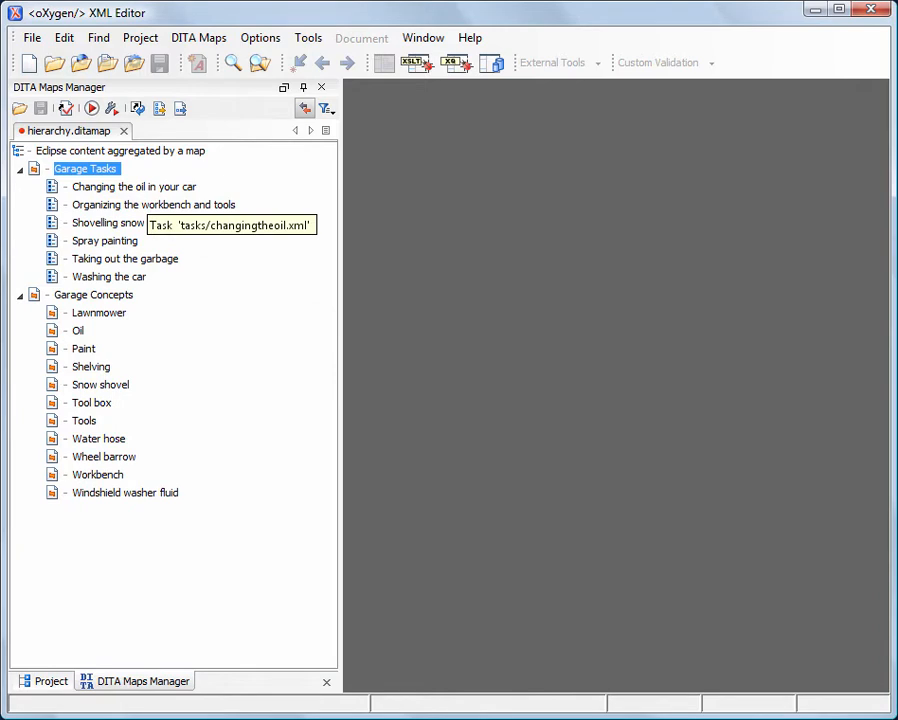
mouse_move(150, 194)
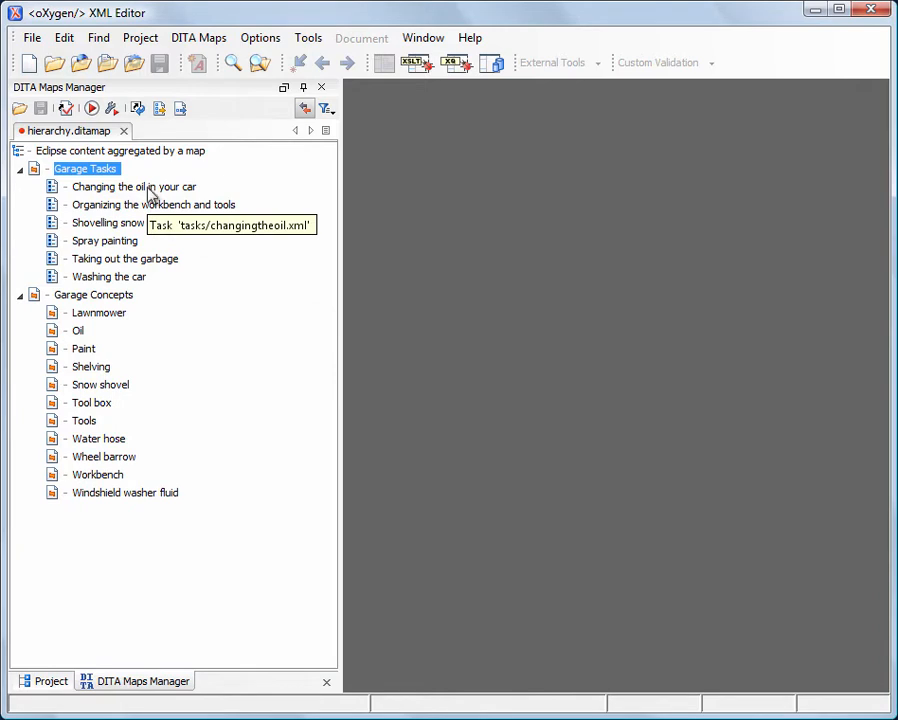
mouse_move(105, 241)
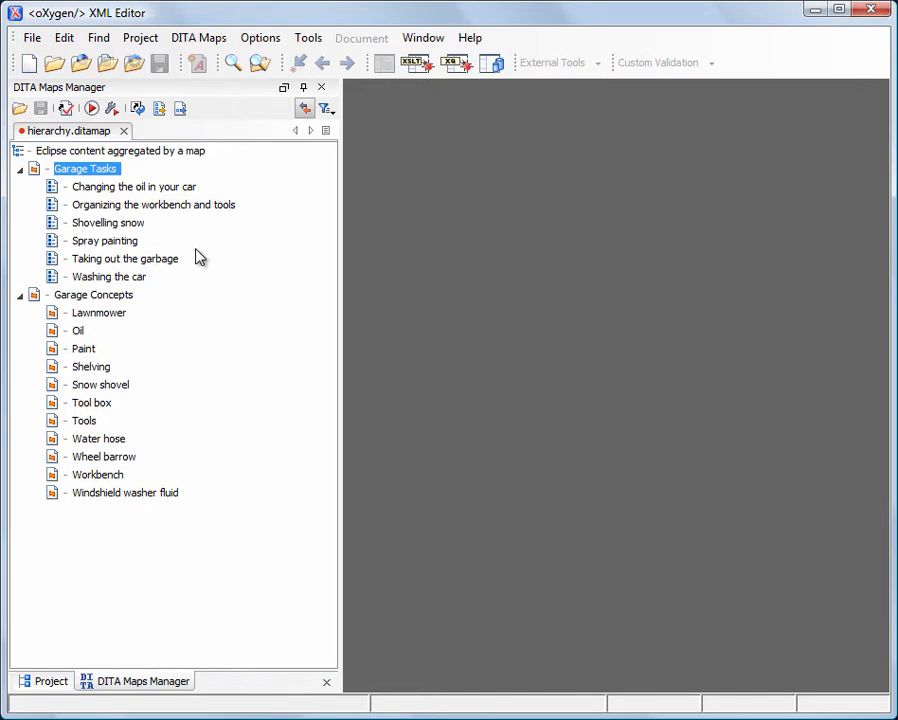
- Set the Audience profiling attribute of Garage Tasks to expert and novice
right_click(85, 168)
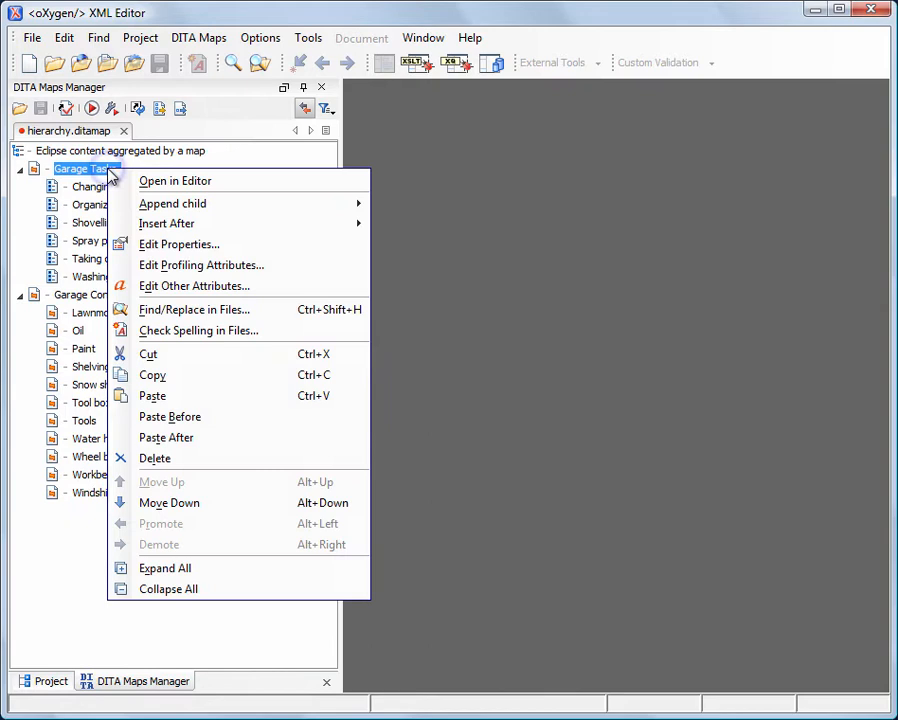
left_click(201, 265)
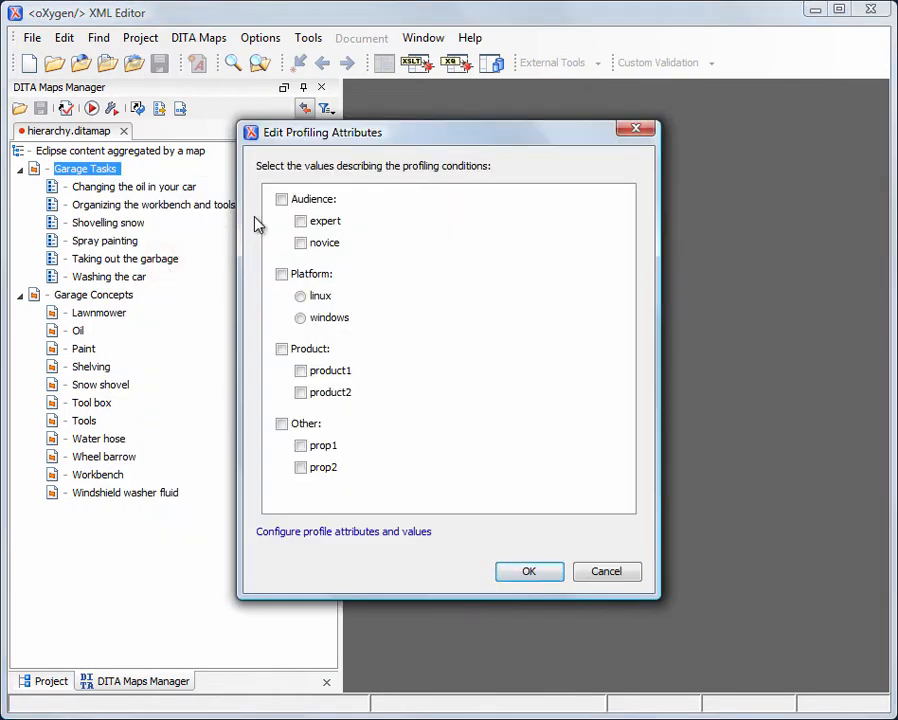
left_click(281, 199)
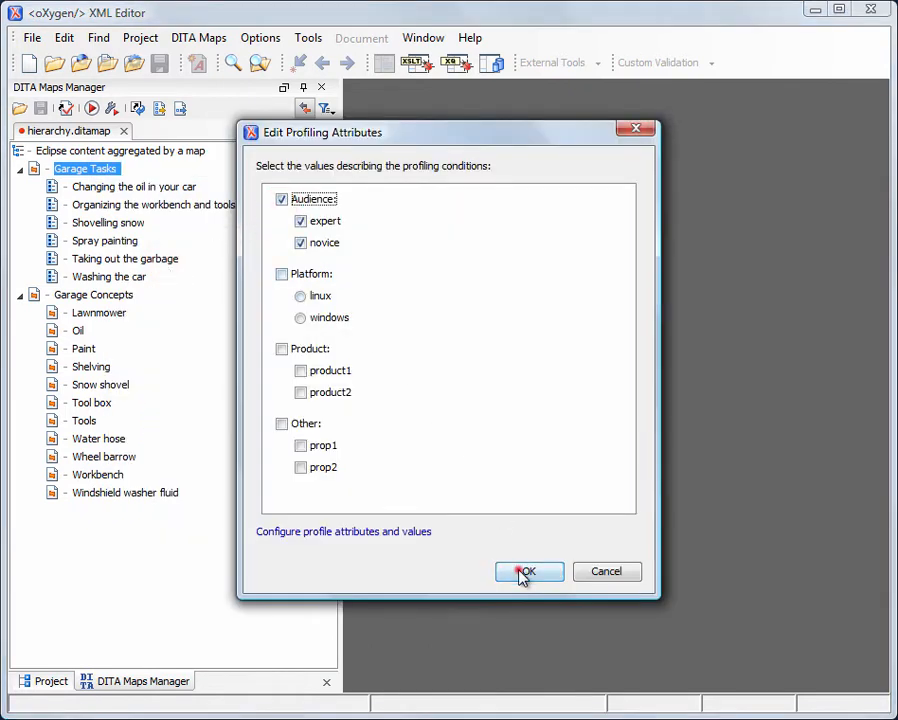
left_click(528, 571)
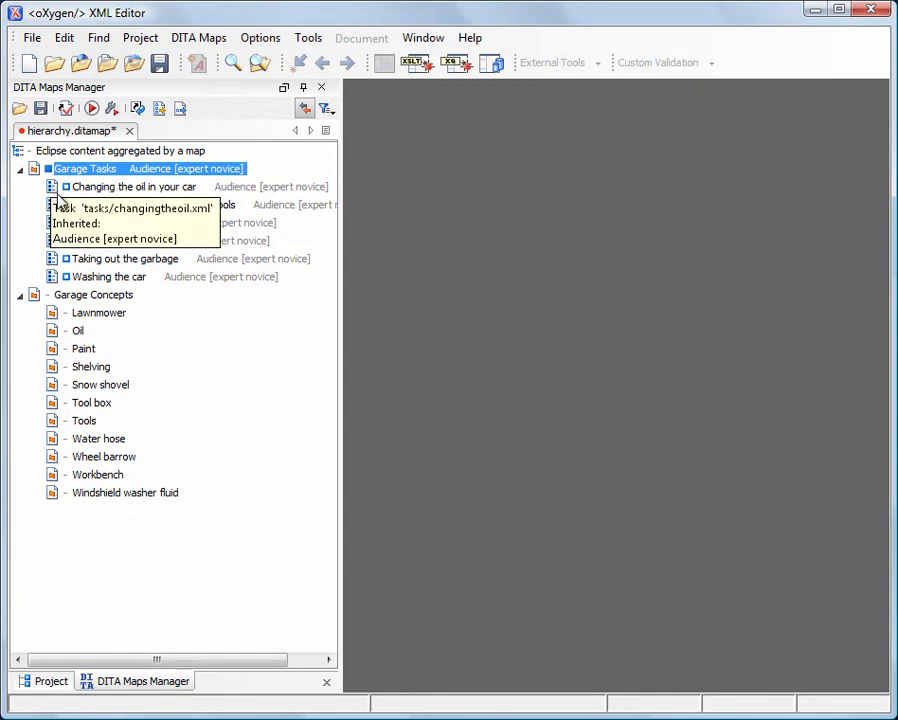
mouse_move(108, 277)
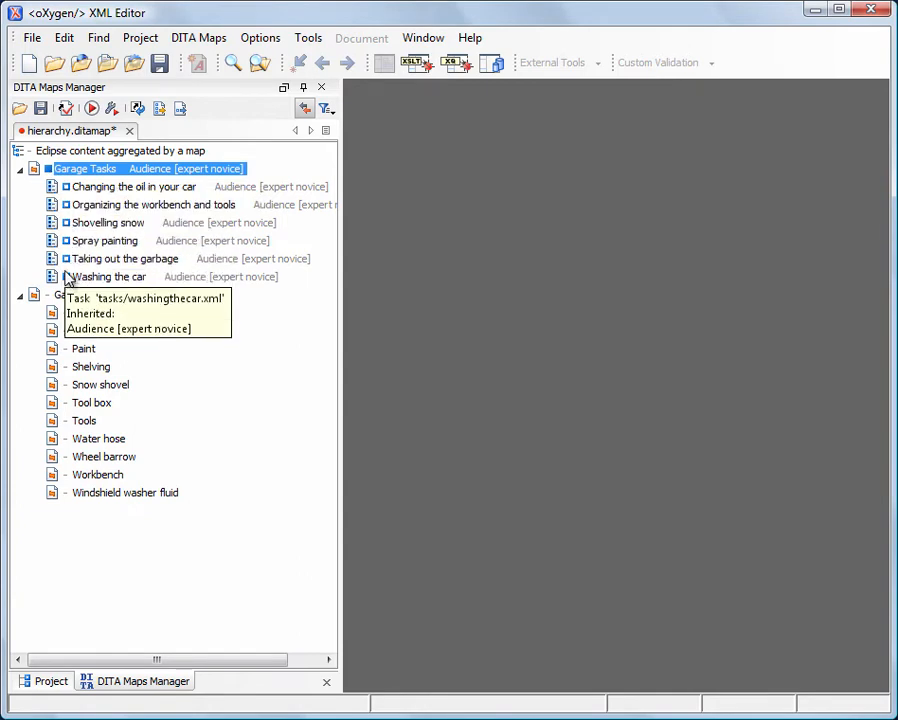
mouse_move(185, 333)
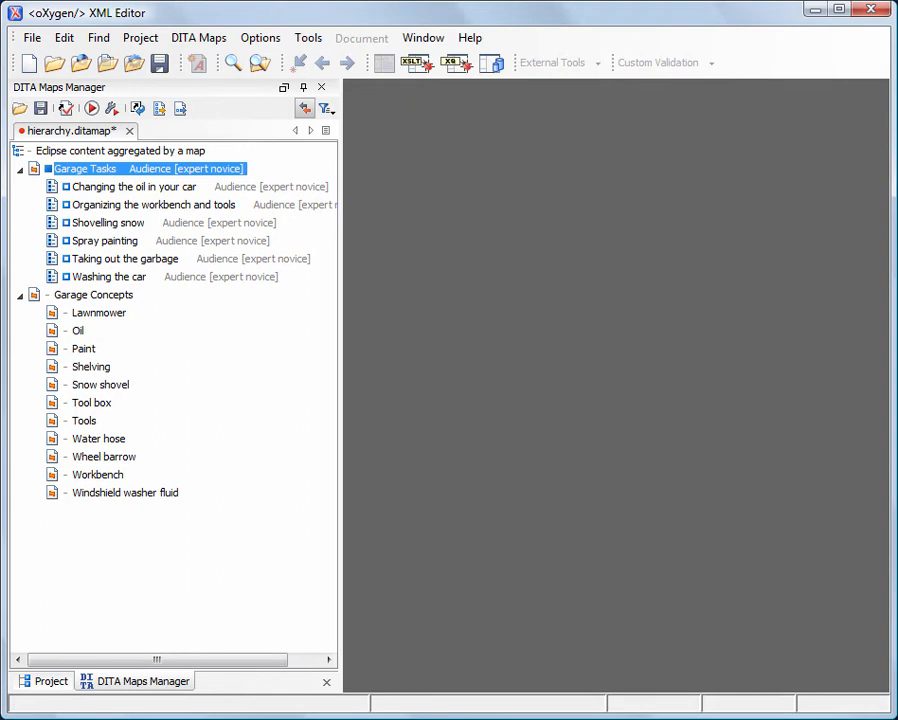
mouse_move(168, 285)
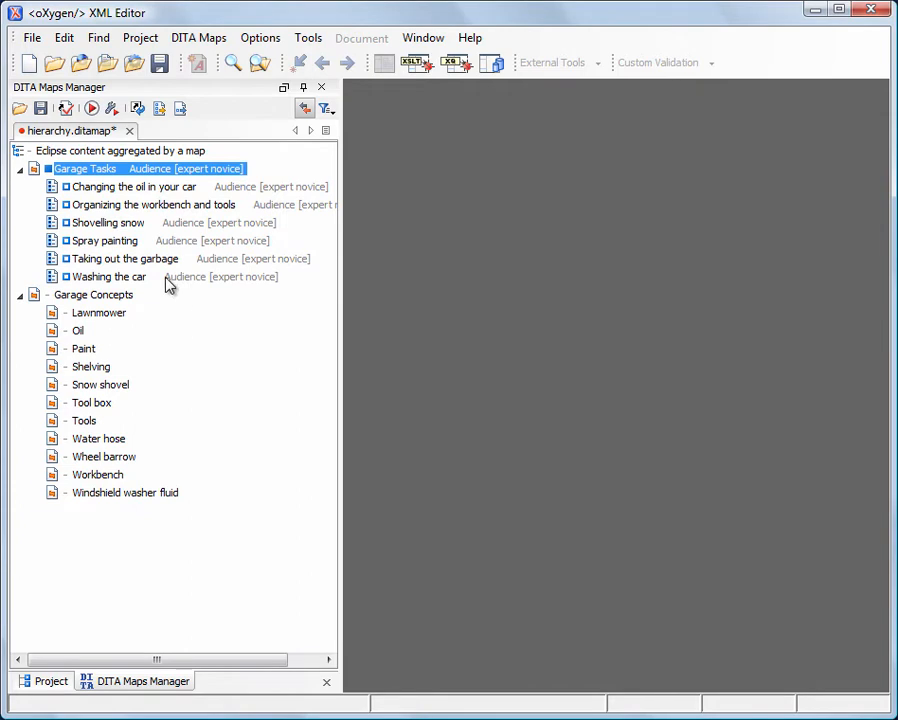
- Set the audience of the oil change and Spray painting tasks to expert only
right_click(132, 187)
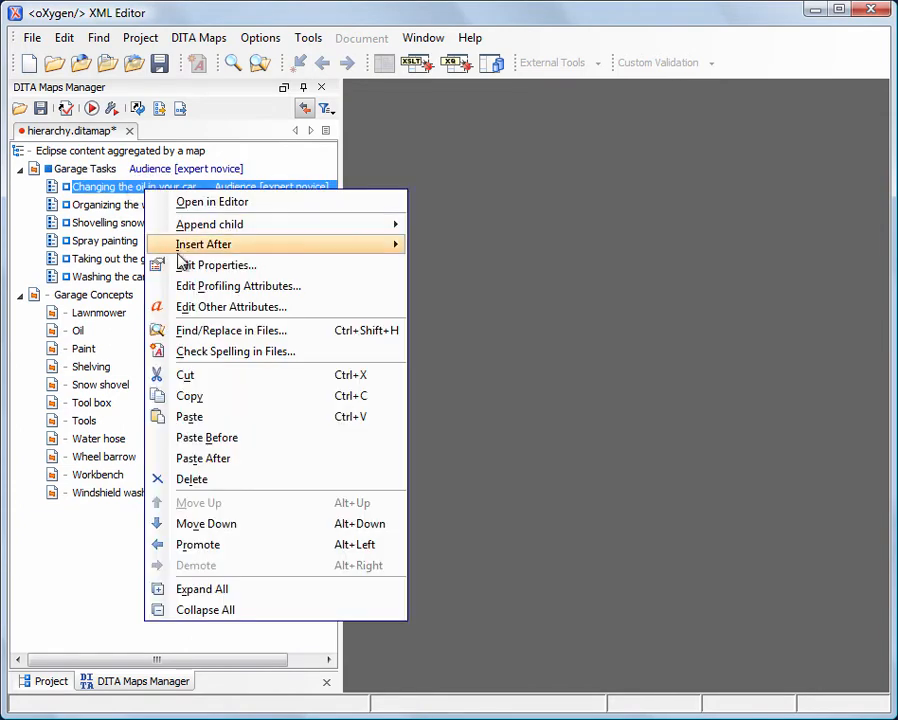
left_click(238, 286)
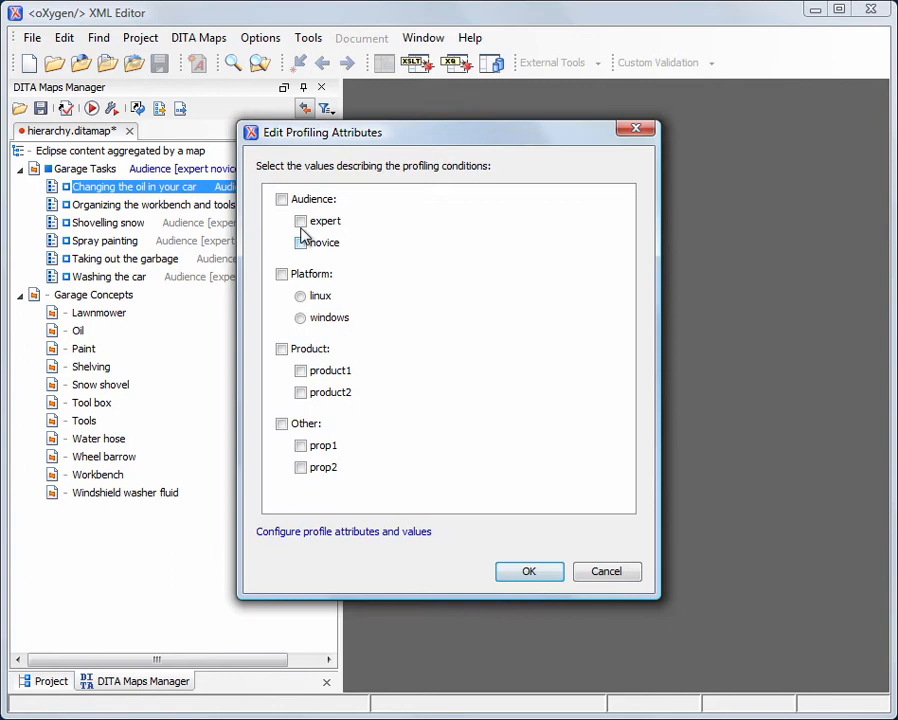
left_click(529, 570)
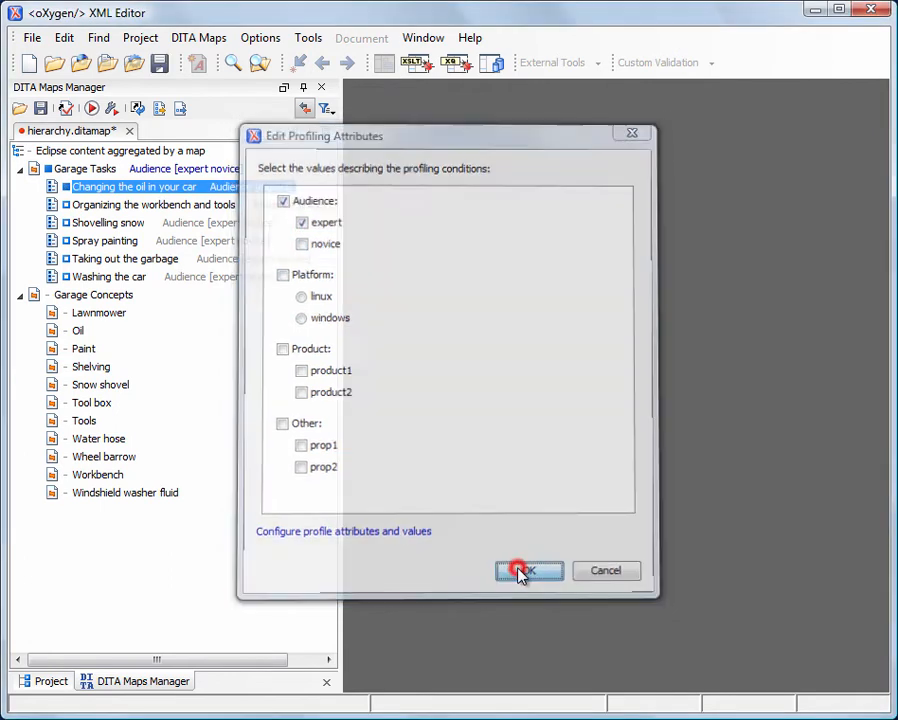
left_click(528, 570)
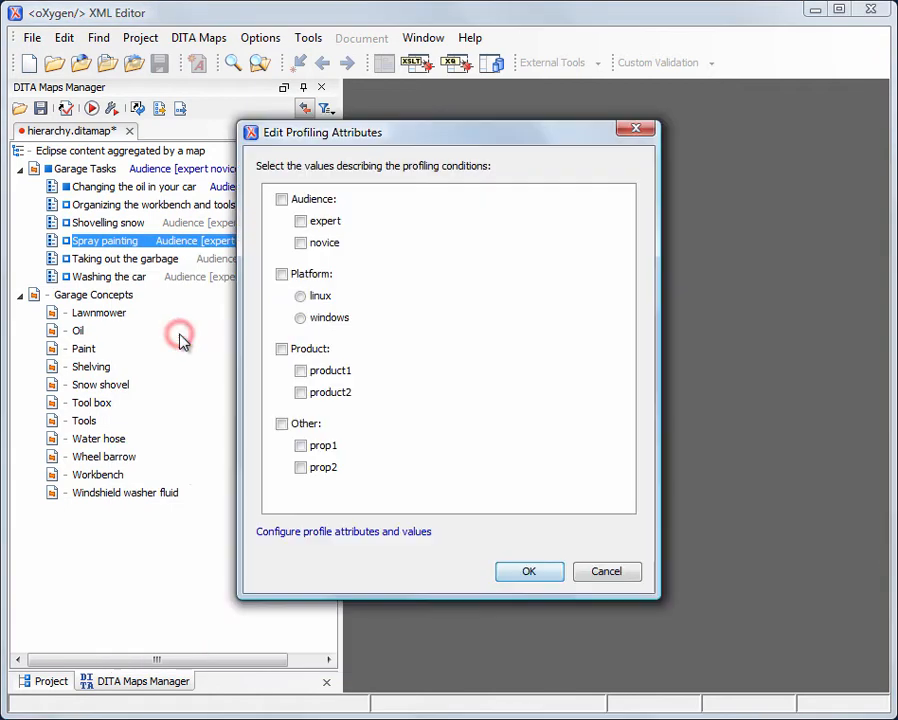
left_click(300, 221)
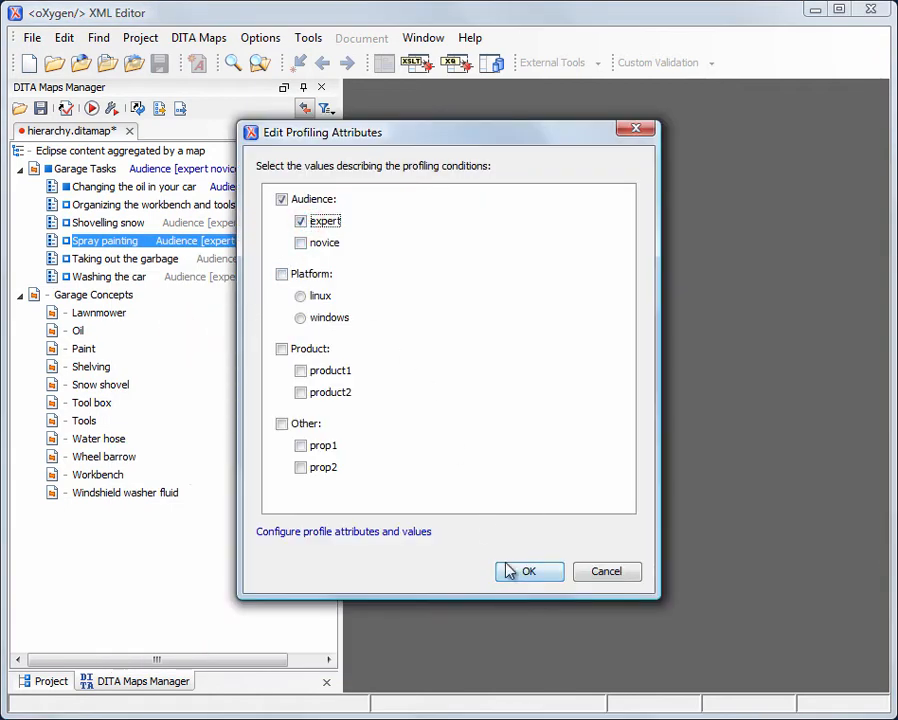
left_click(529, 571)
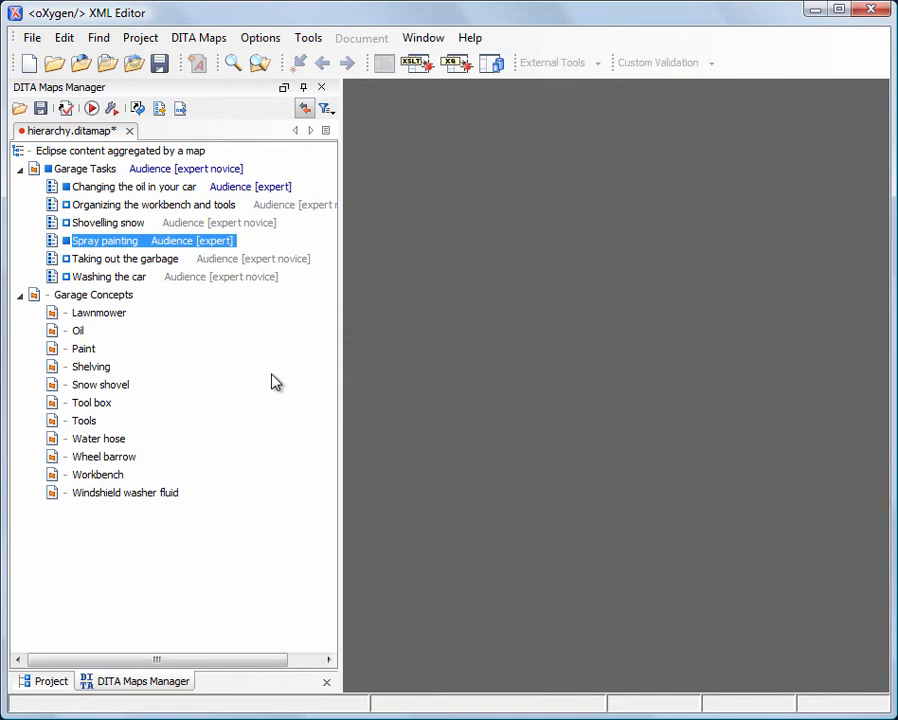
left_click(326, 108)
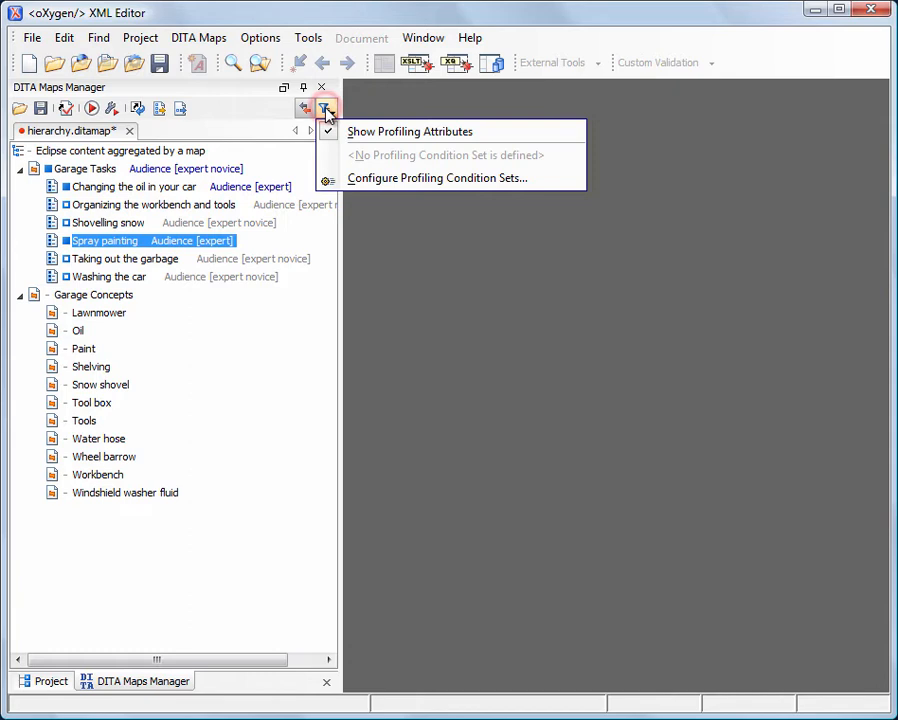
- Create a new profiling condition set named For Novices
left_click(437, 177)
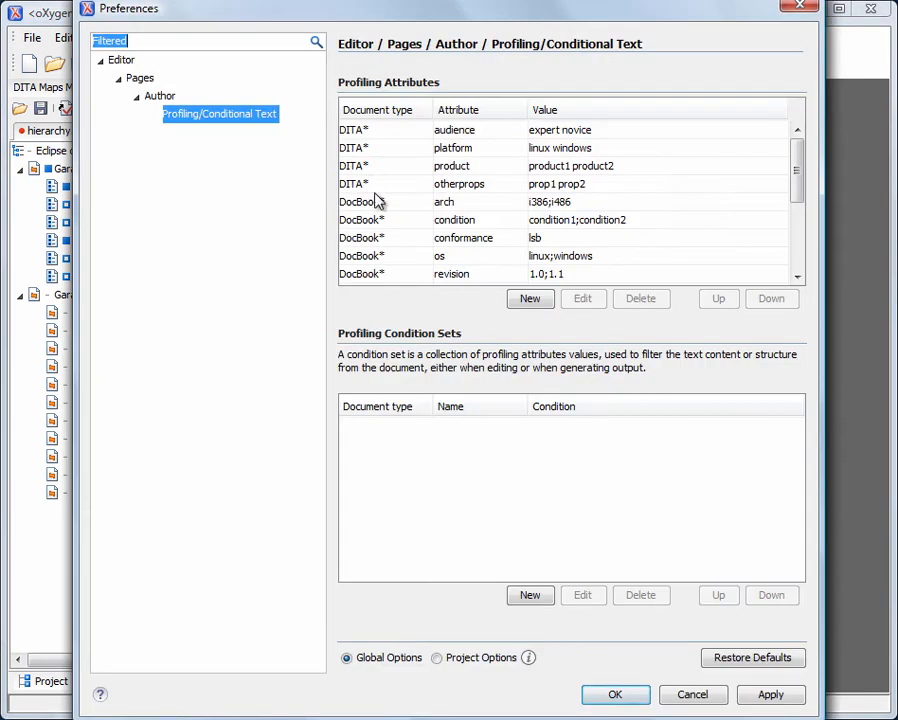
left_click(530, 595)
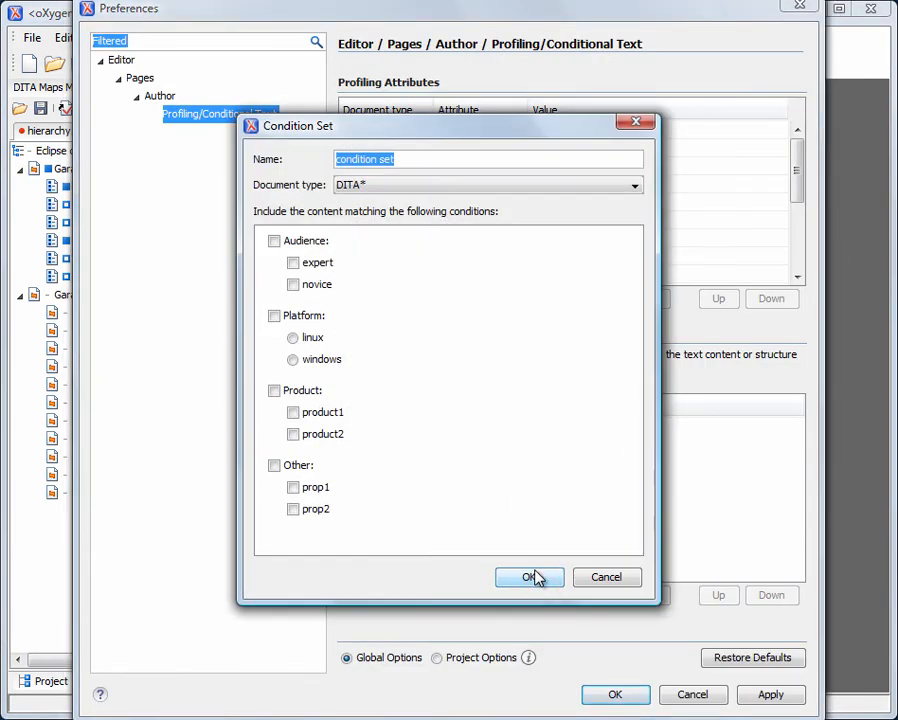
type("For No")
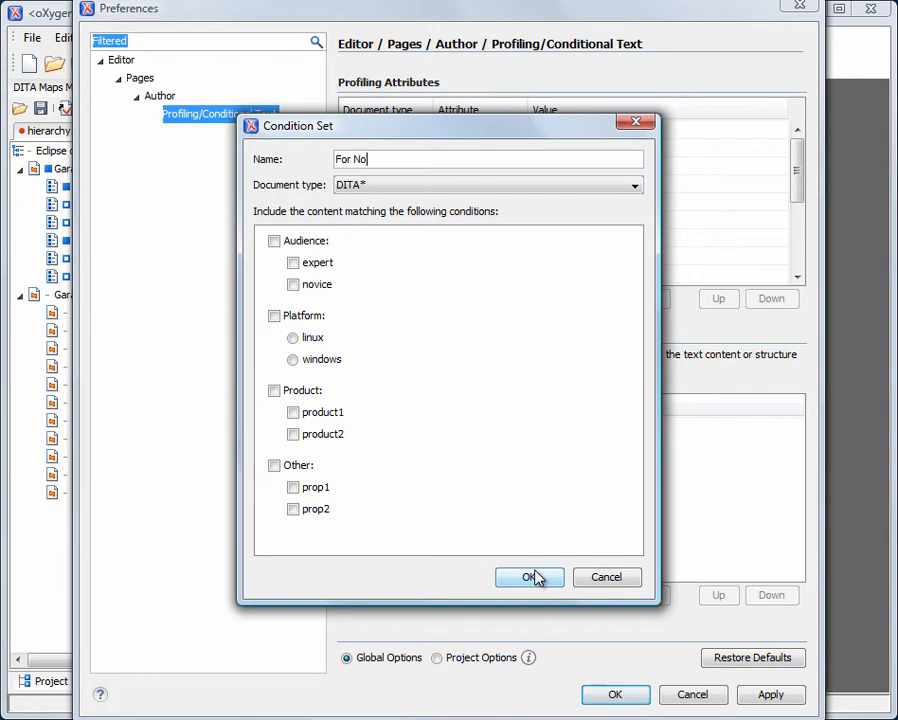
type("vices")
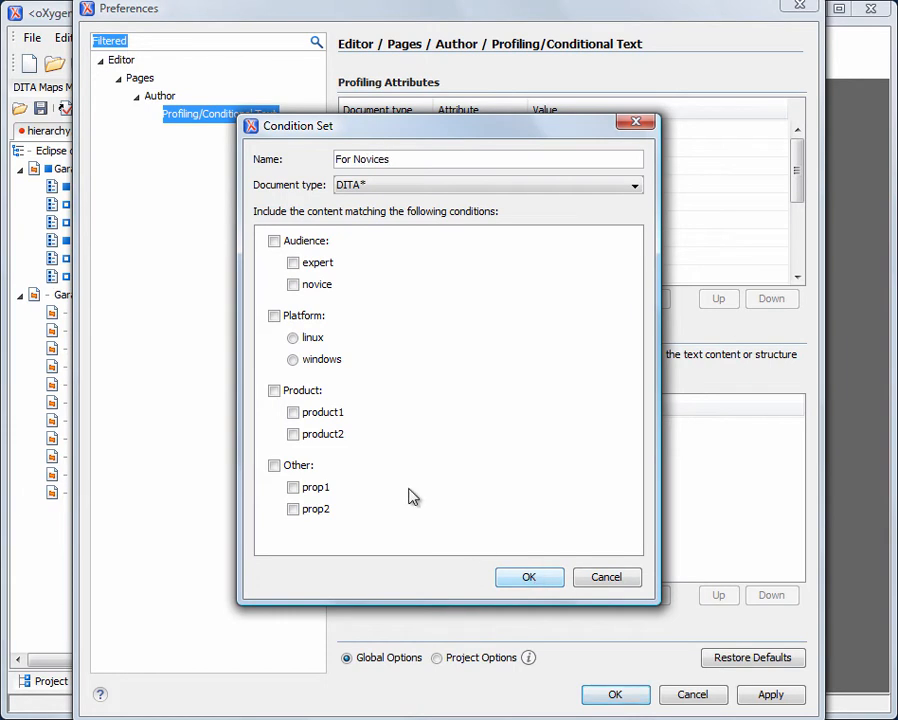
left_click(529, 577)
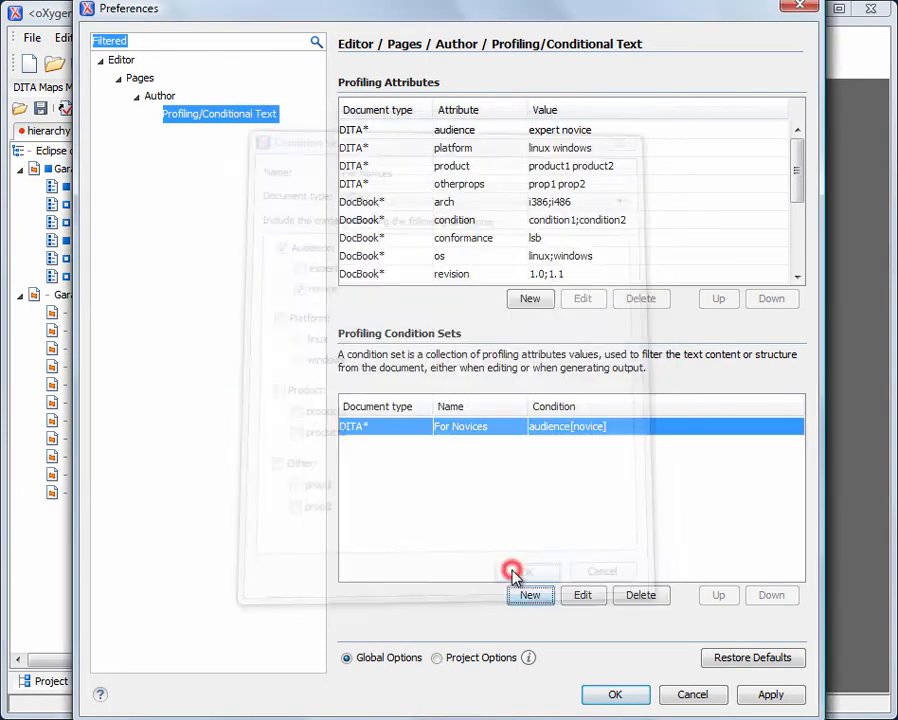
- Add a For Experts condition set with Audience expert and save the preferences
left_click(530, 594)
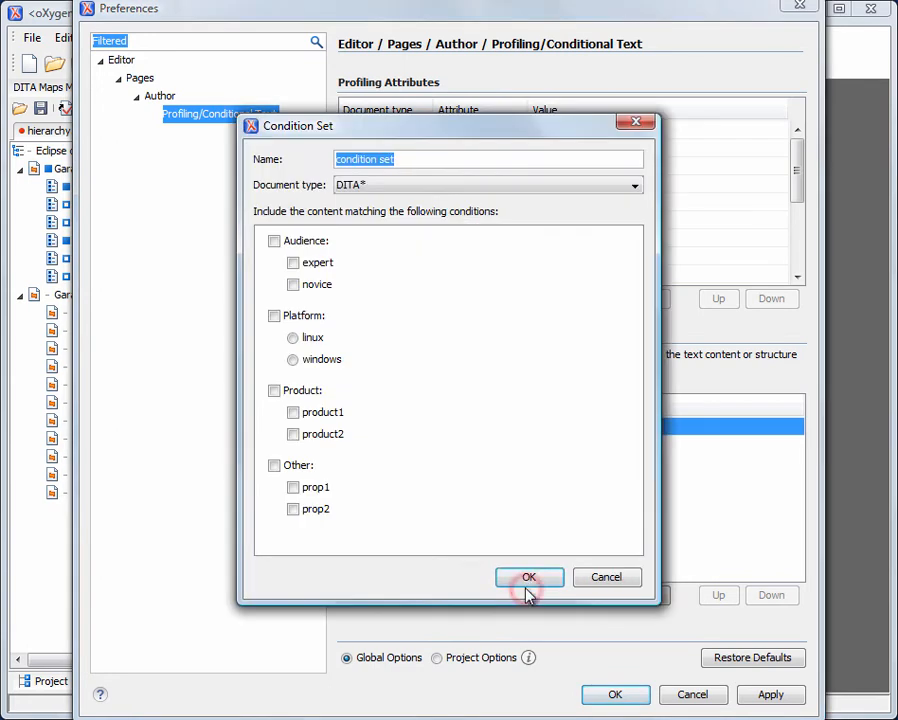
type("For")
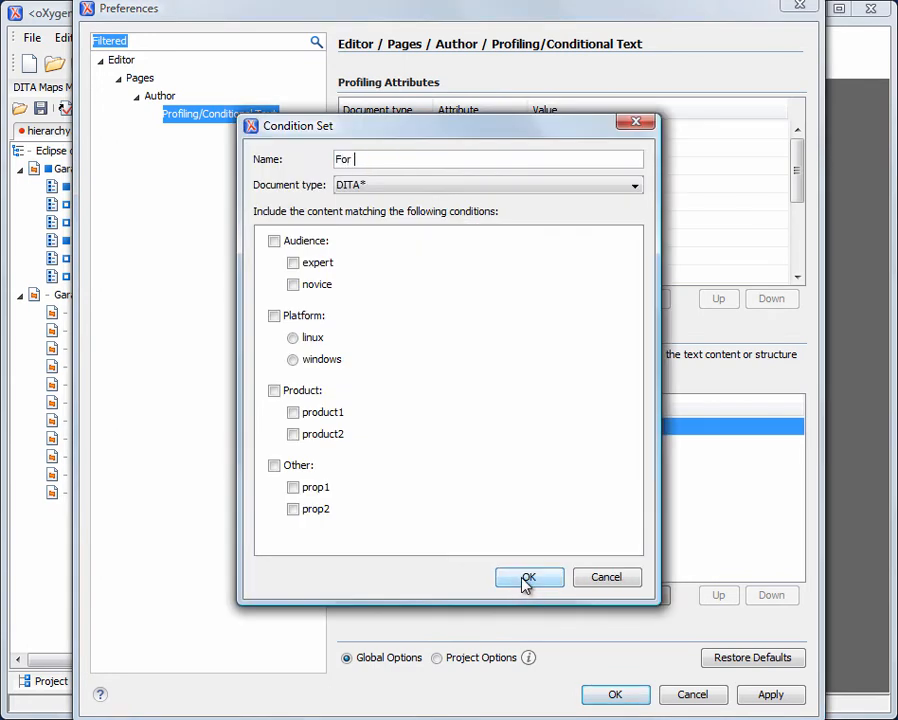
type("Experts")
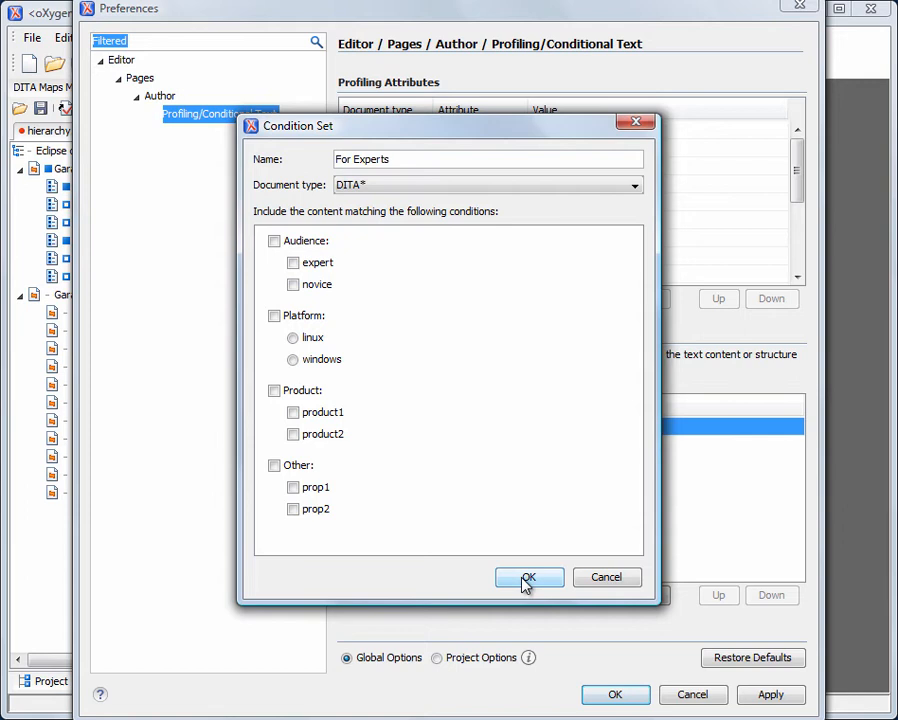
left_click(293, 262)
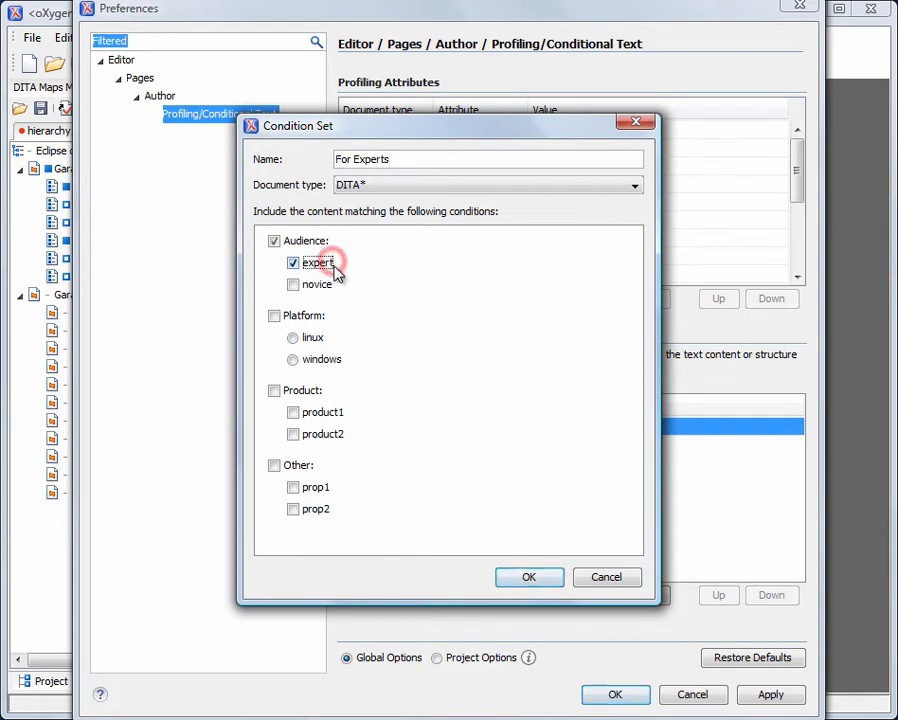
left_click(529, 577)
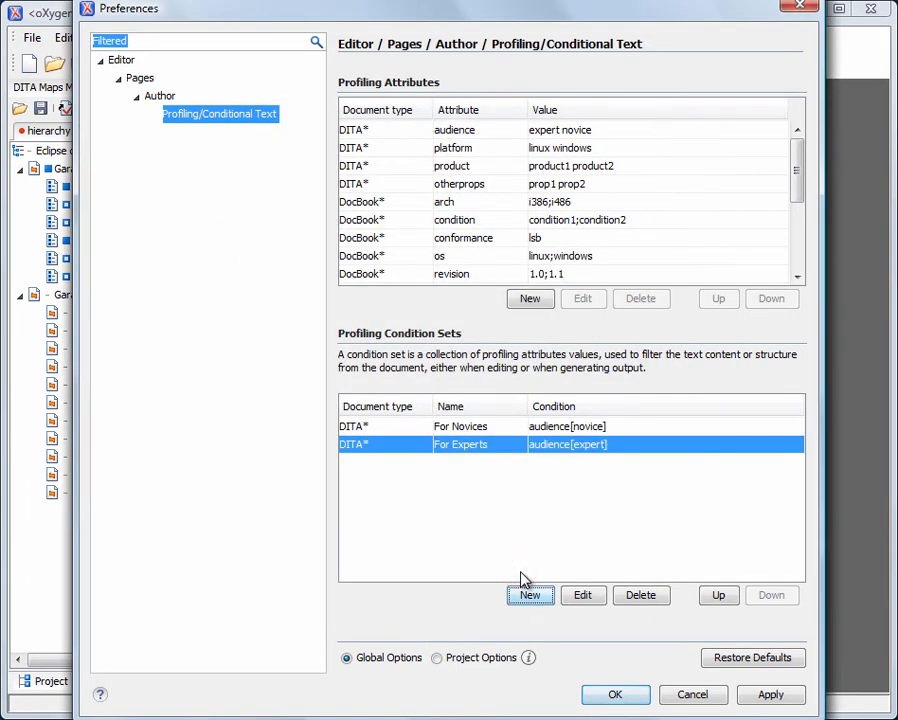
left_click(615, 694)
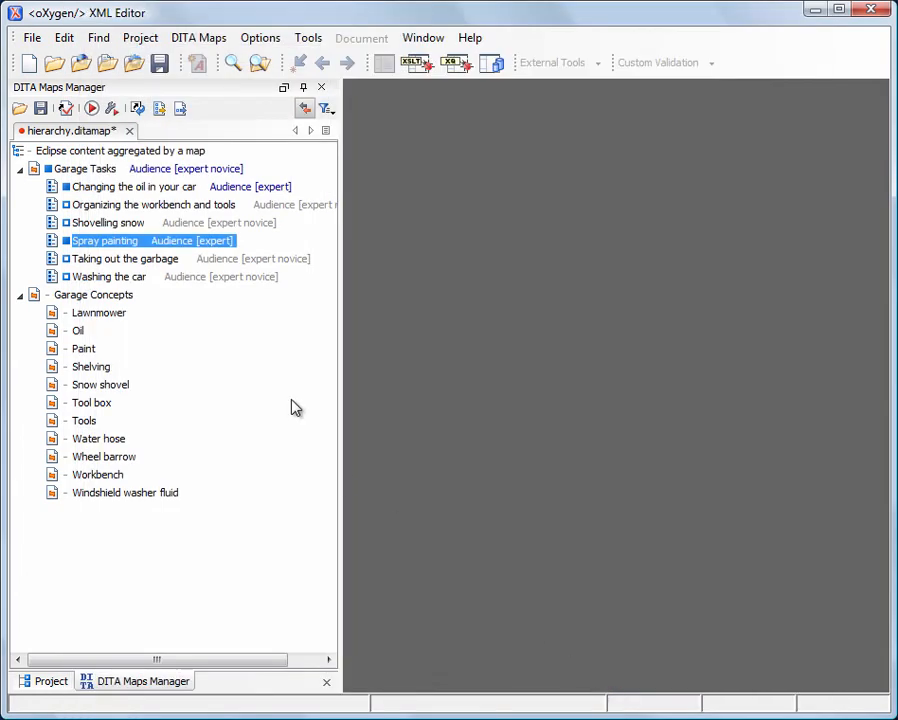
- Apply For Novices so the expert-only oil change and Spray painting tasks grey out
left_click(326, 108)
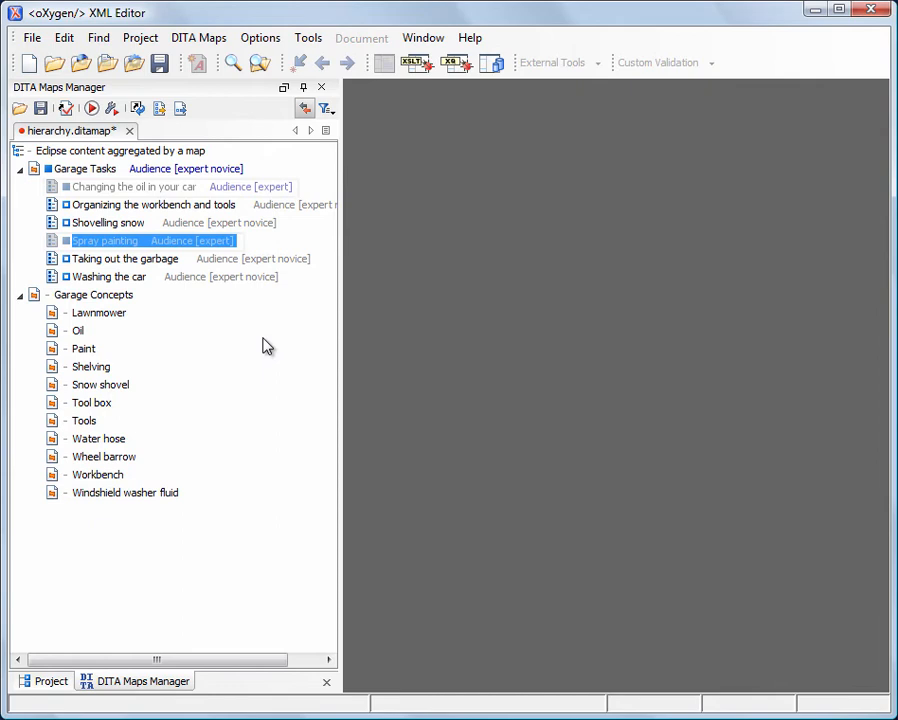
left_click(130, 187)
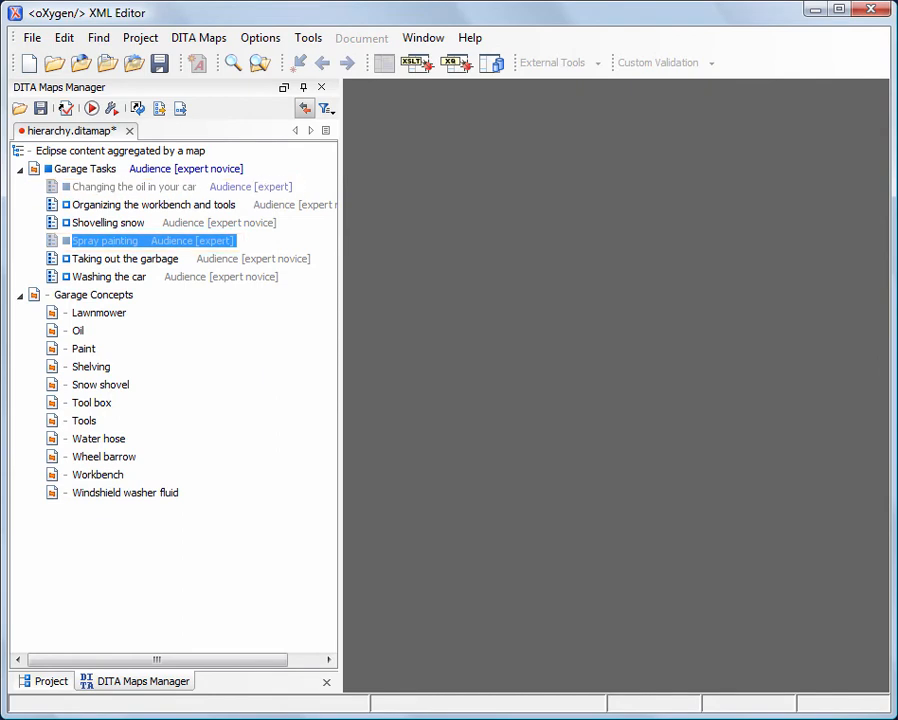
mouse_move(258, 341)
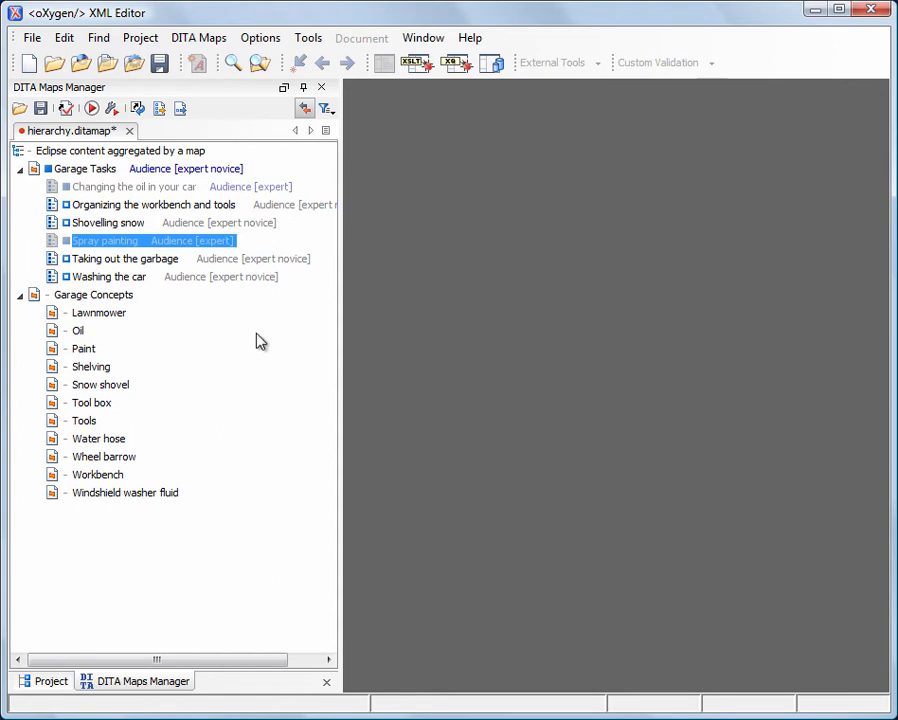
left_click(85, 168)
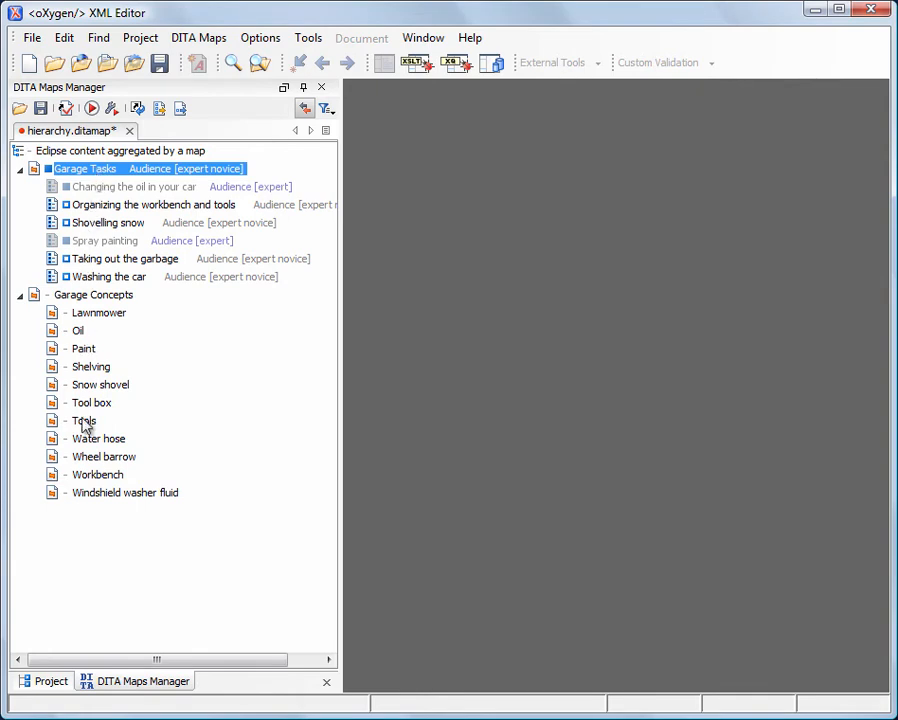
- Open the Tools concept and profile its Air pressure gauge item as Audience expert
double_click(84, 420)
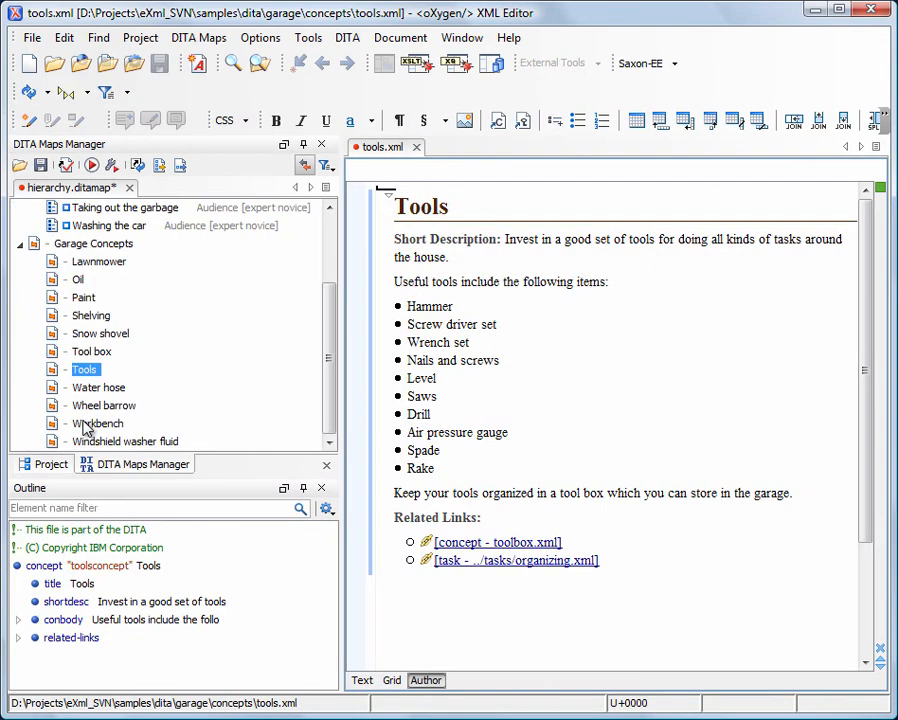
mouse_move(322, 413)
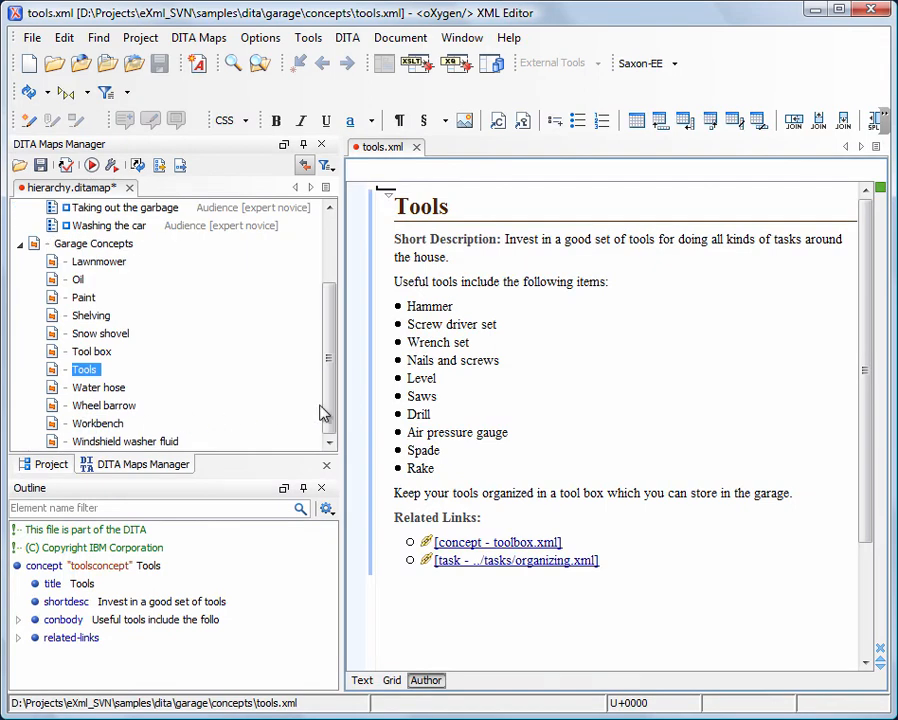
left_click(457, 432)
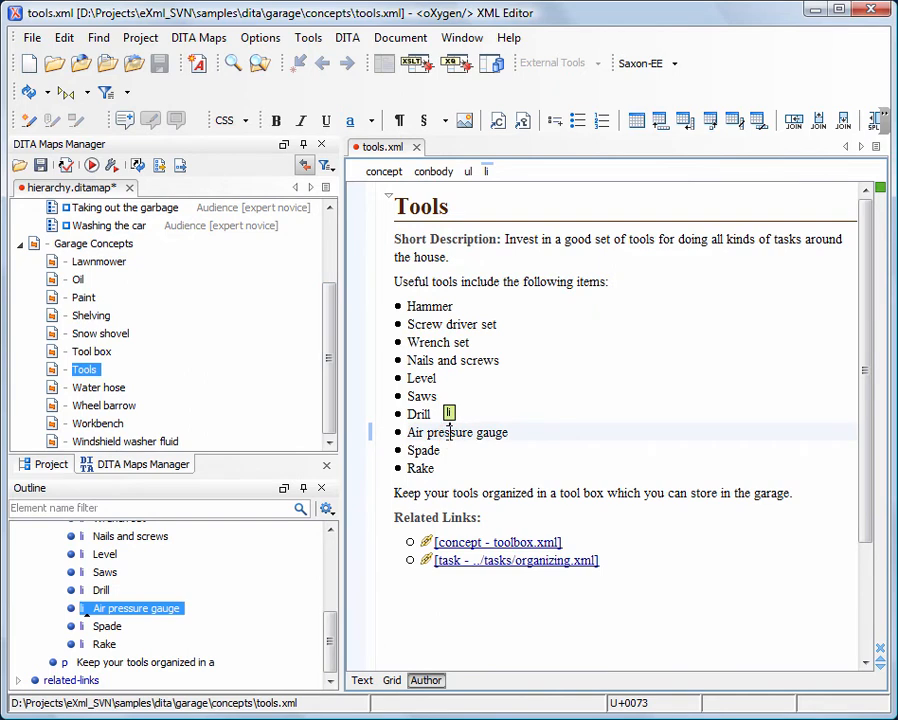
right_click(456, 432)
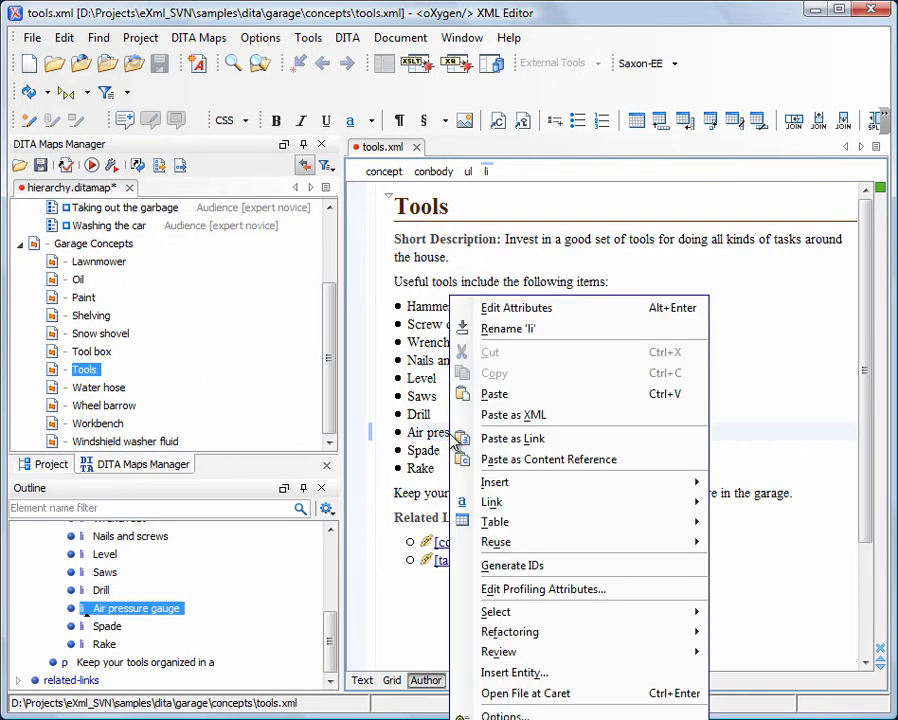
left_click(543, 588)
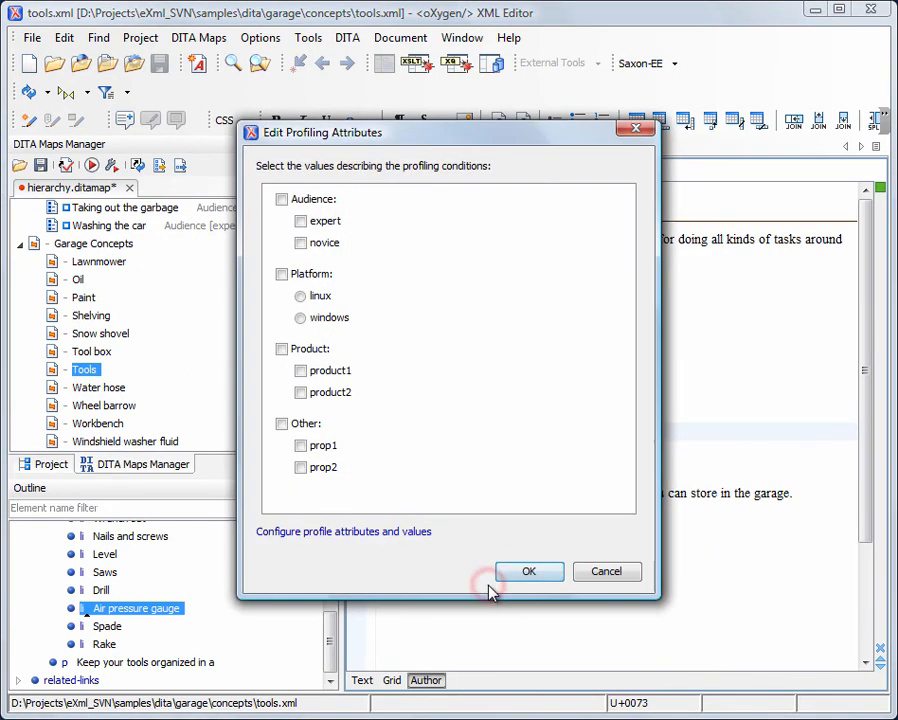
mouse_move(453, 483)
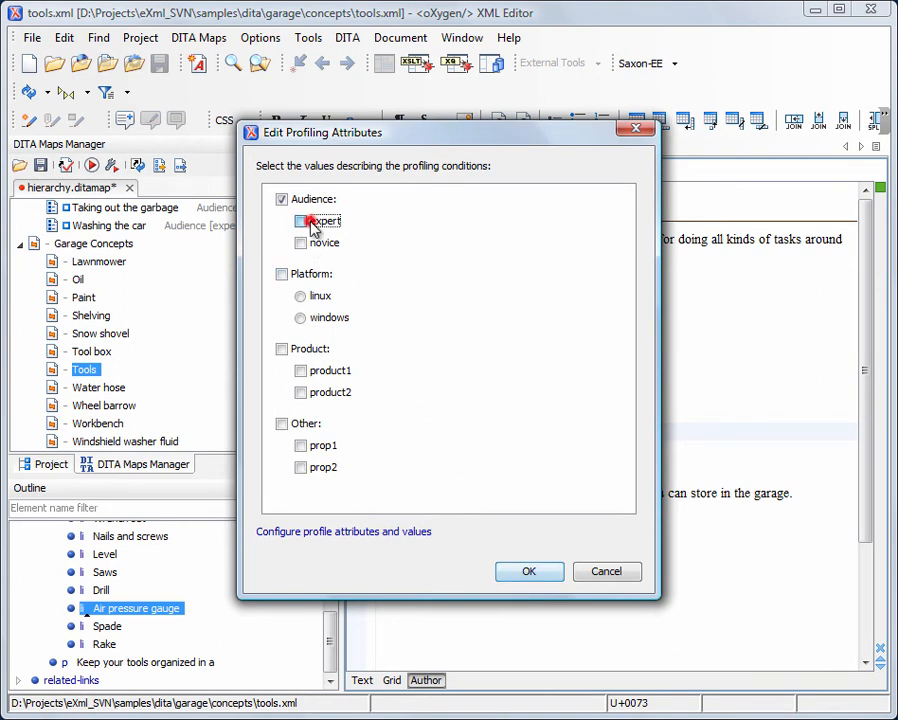
left_click(529, 571)
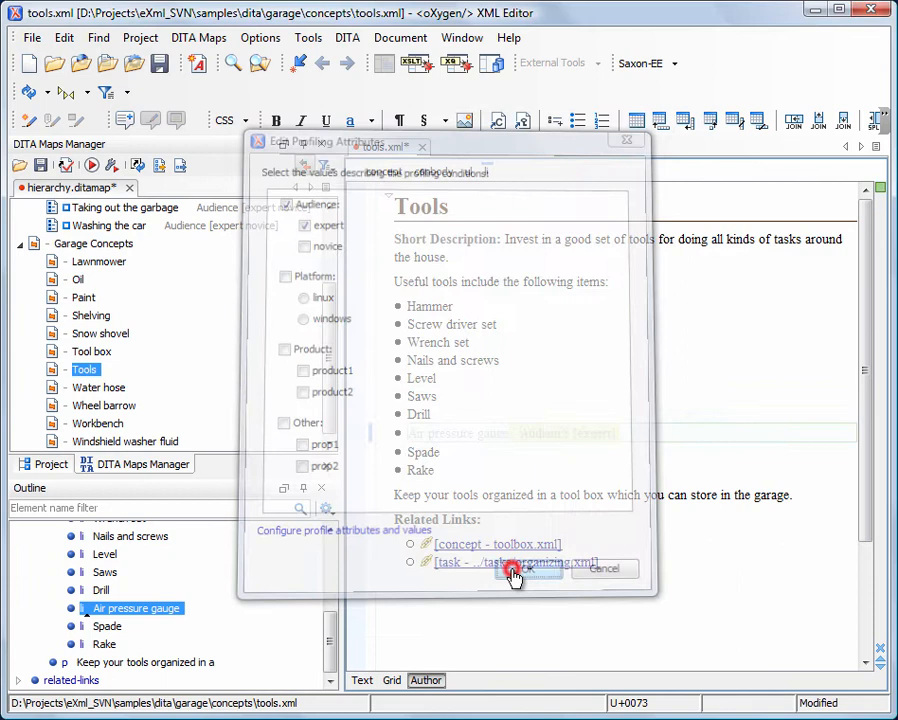
left_click(510, 570)
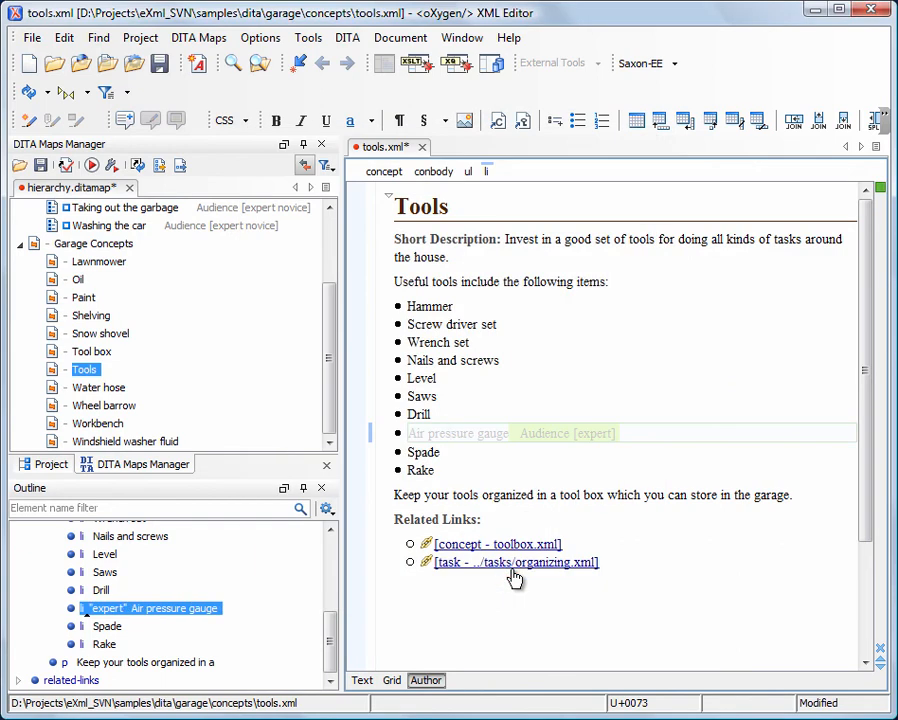
mouse_move(463, 439)
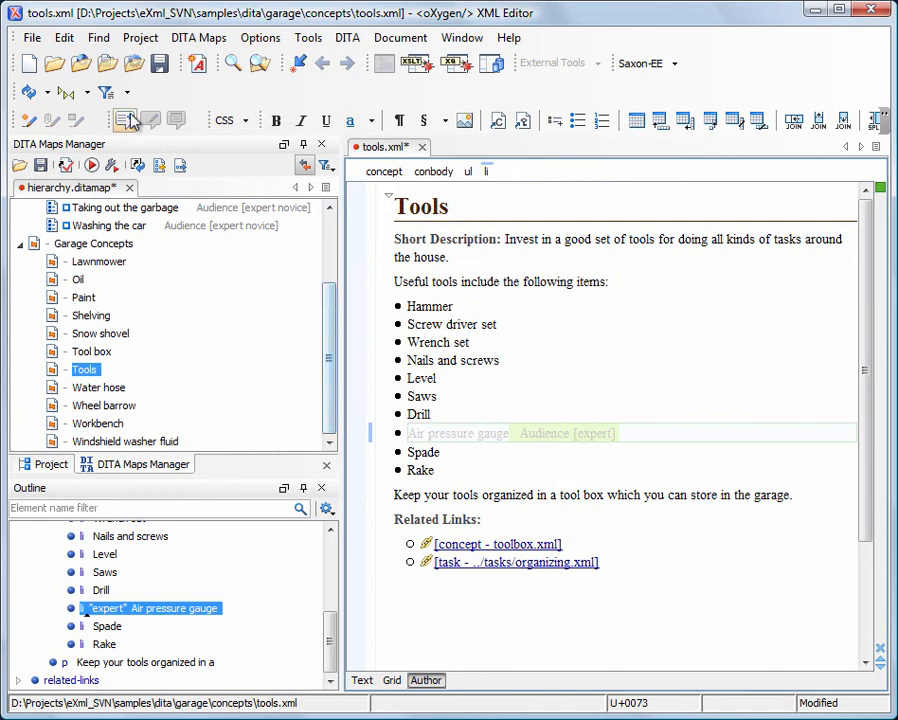
- Review the active profiling condition set list, then save the Tools concept
left_click(107, 92)
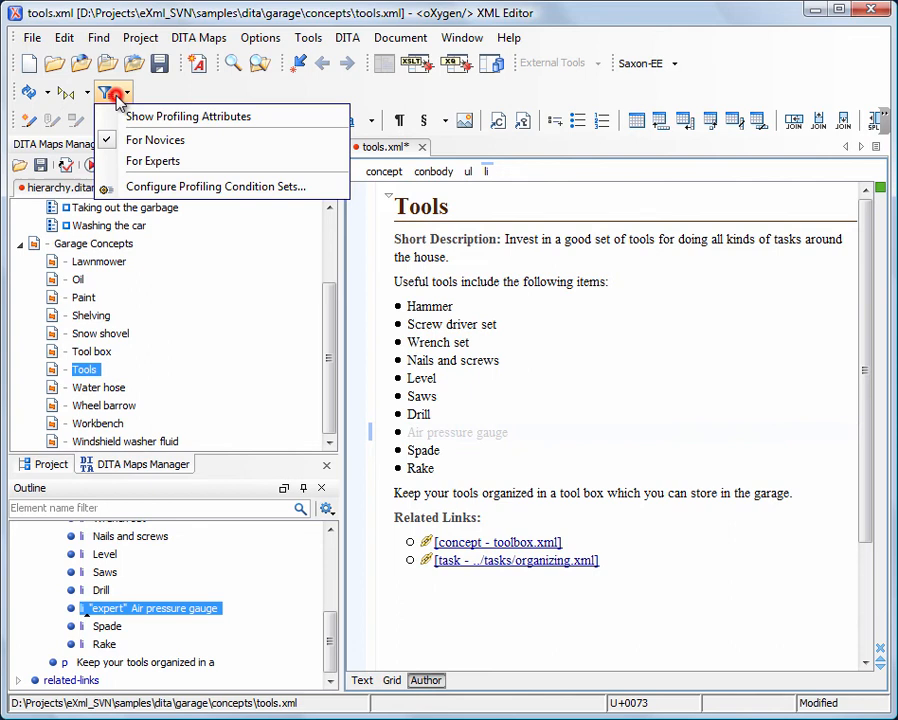
left_click(189, 116)
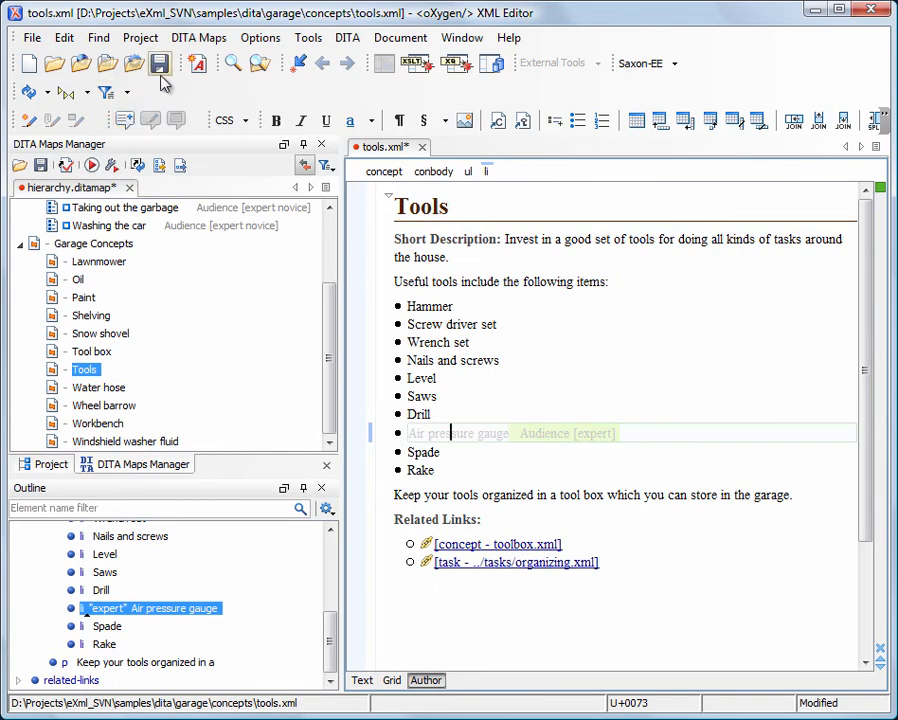
left_click(160, 63)
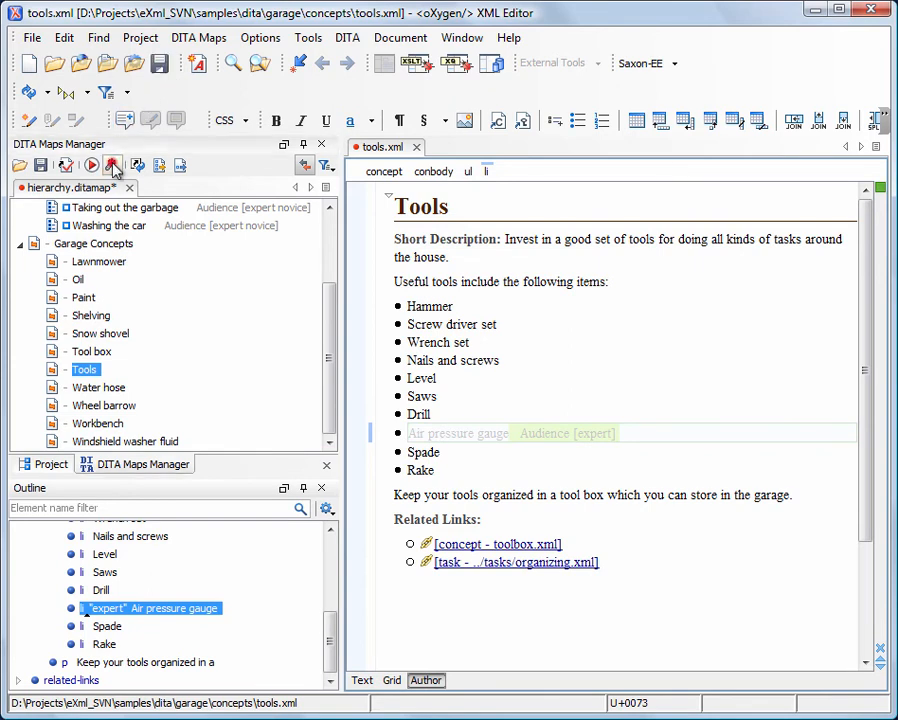
- Duplicate the read-only DITA Map PDF scenario for editing and view its filtering options
left_click(113, 165)
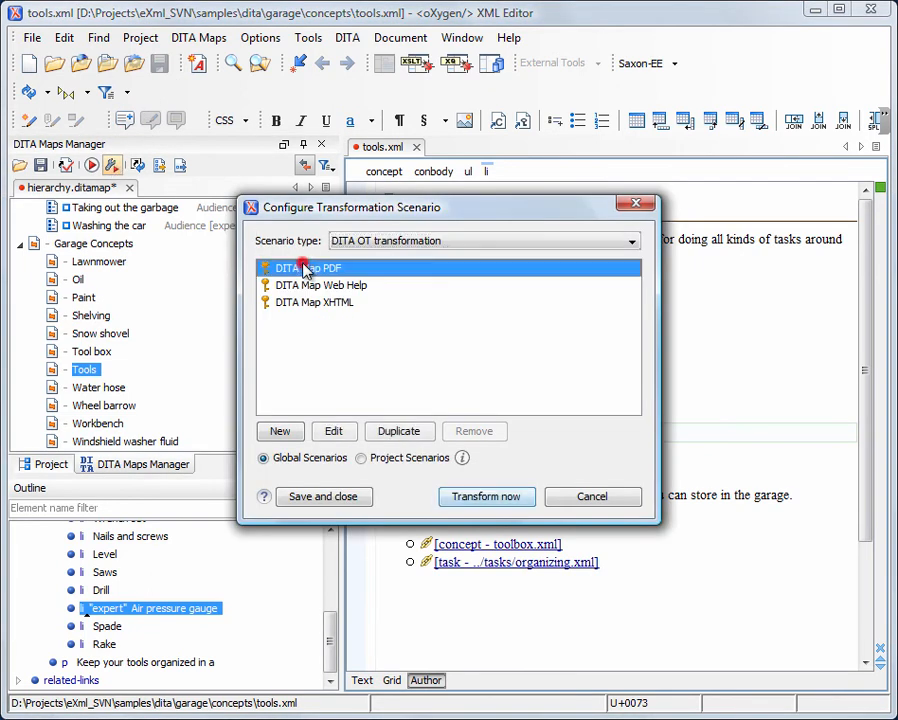
left_click(333, 431)
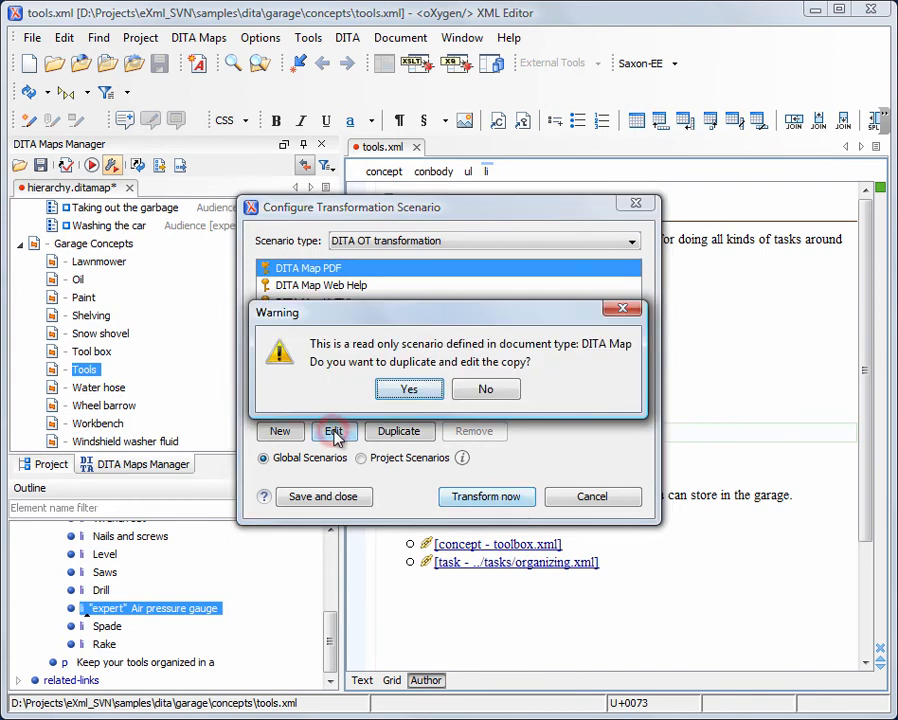
left_click(409, 389)
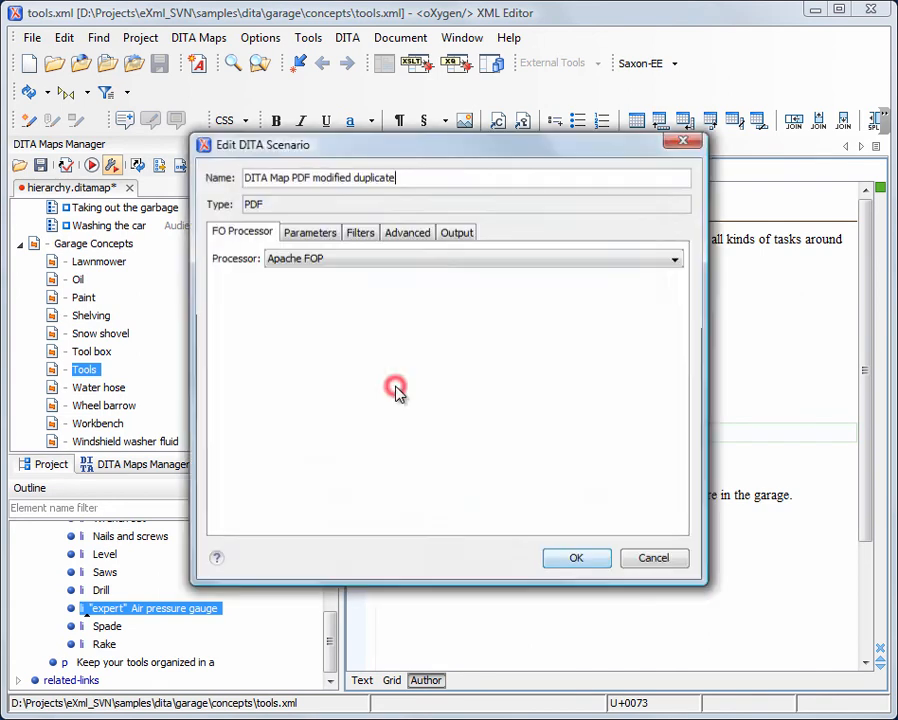
left_click(360, 232)
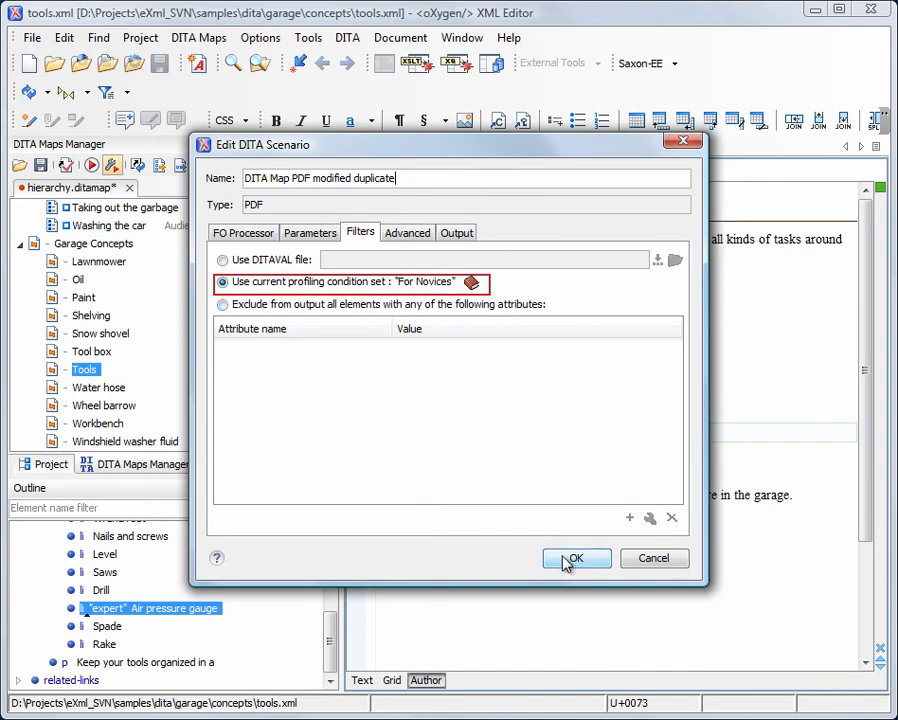
- Run the DITA Map PDF transformation, saving the pending changes first
left_click(576, 558)
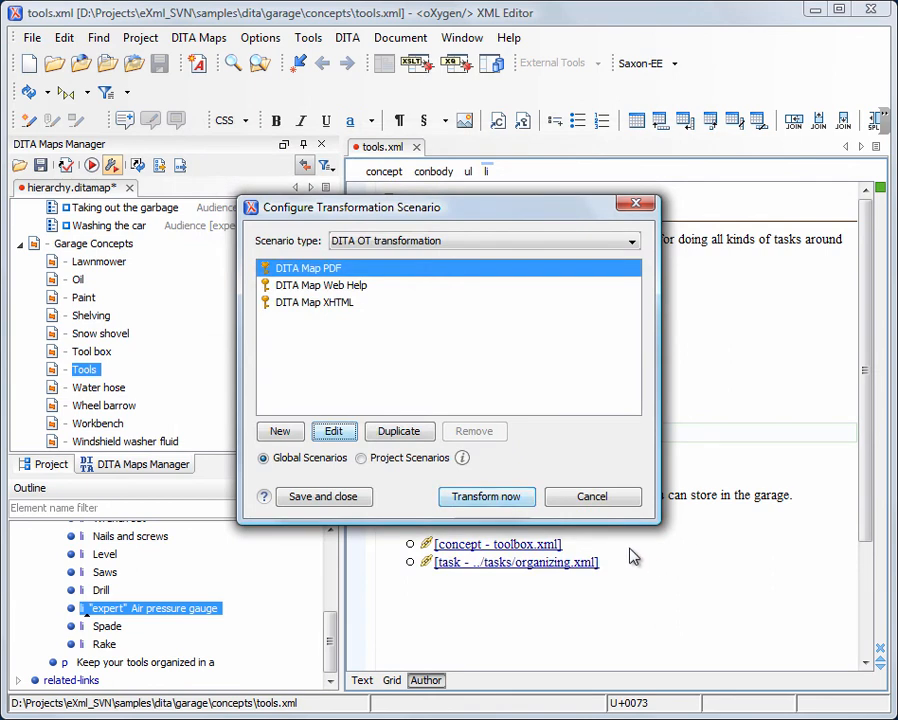
left_click(486, 497)
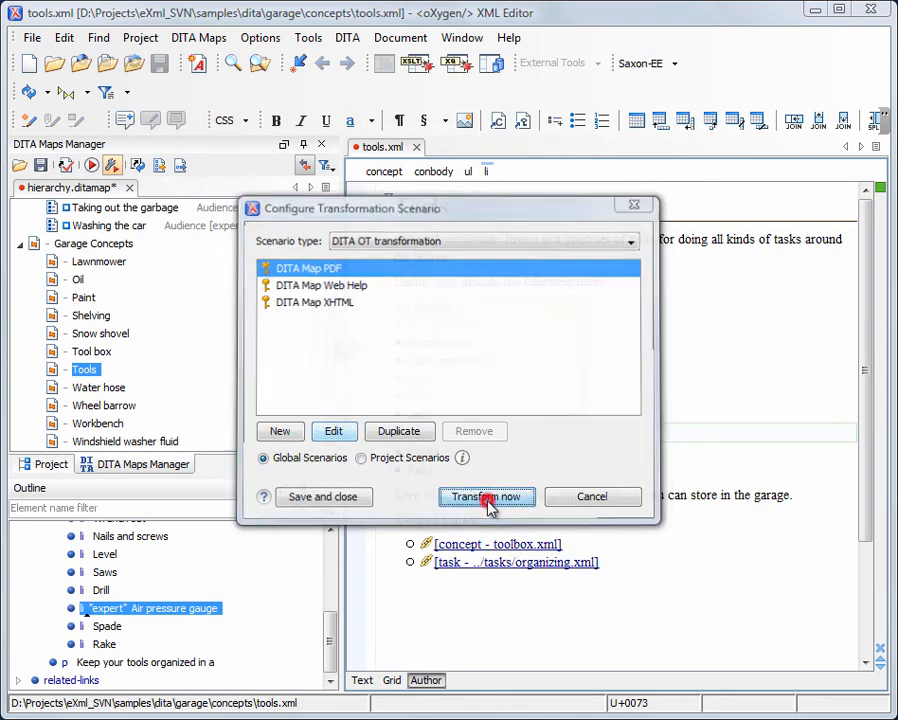
left_click(486, 497)
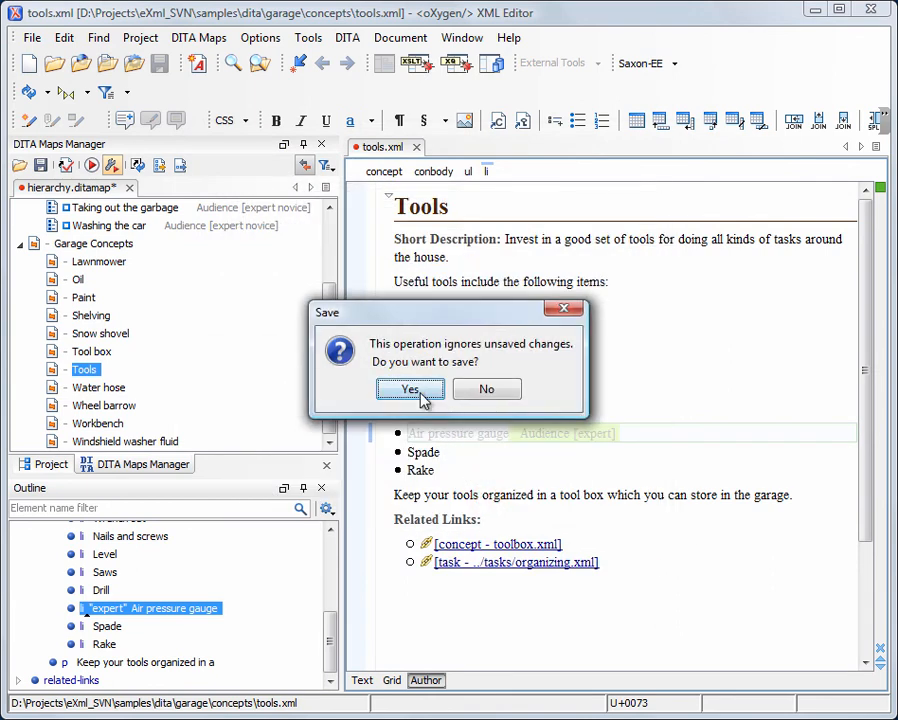
left_click(409, 389)
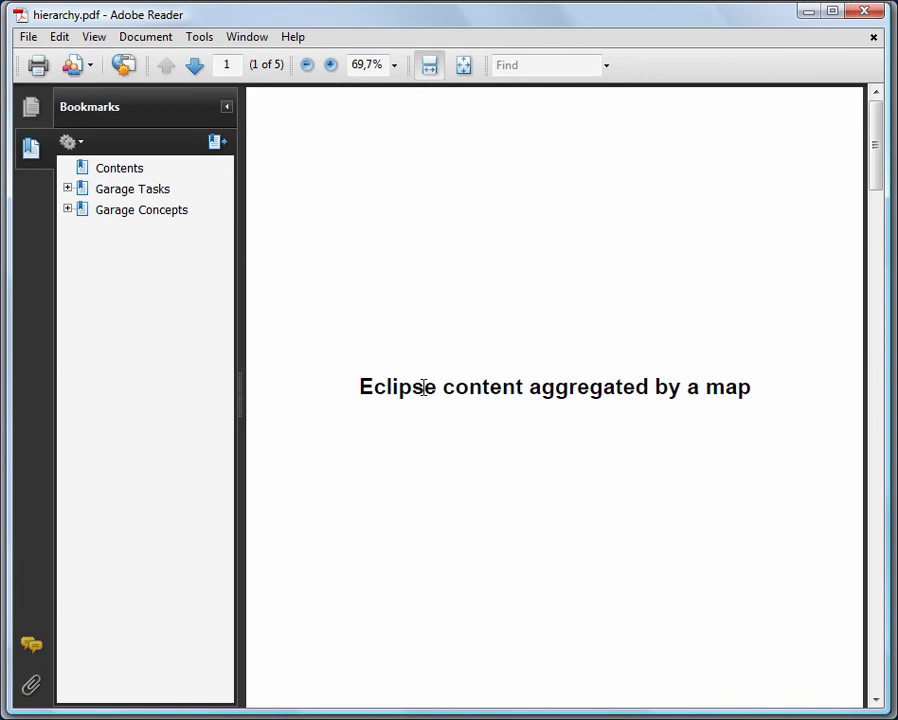
- Set the generated PDF's zoom level to 100% in Adobe Reader
left_click(194, 64)
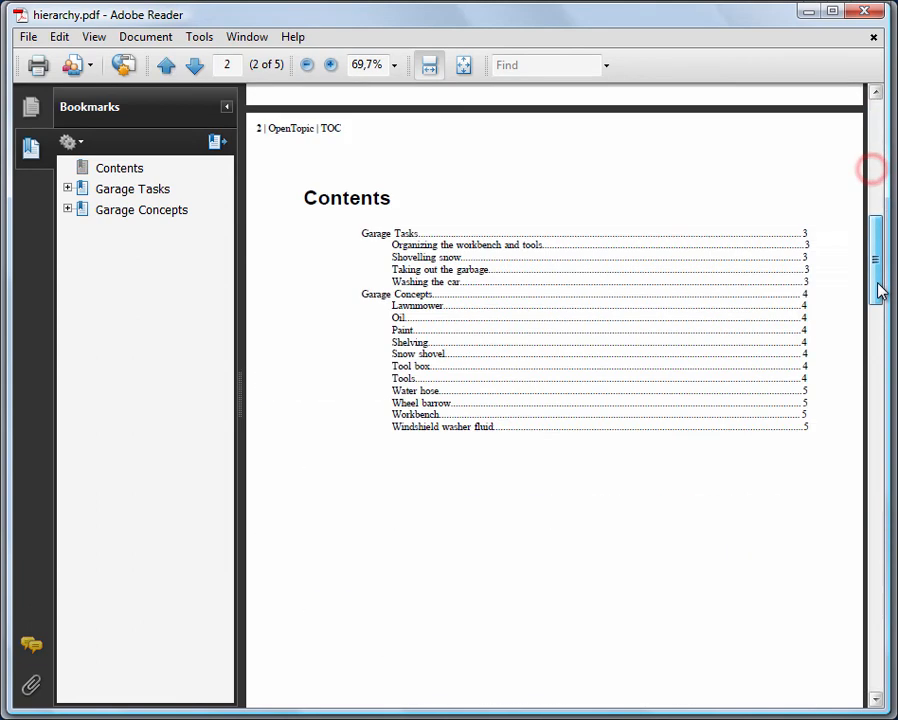
left_click(394, 65)
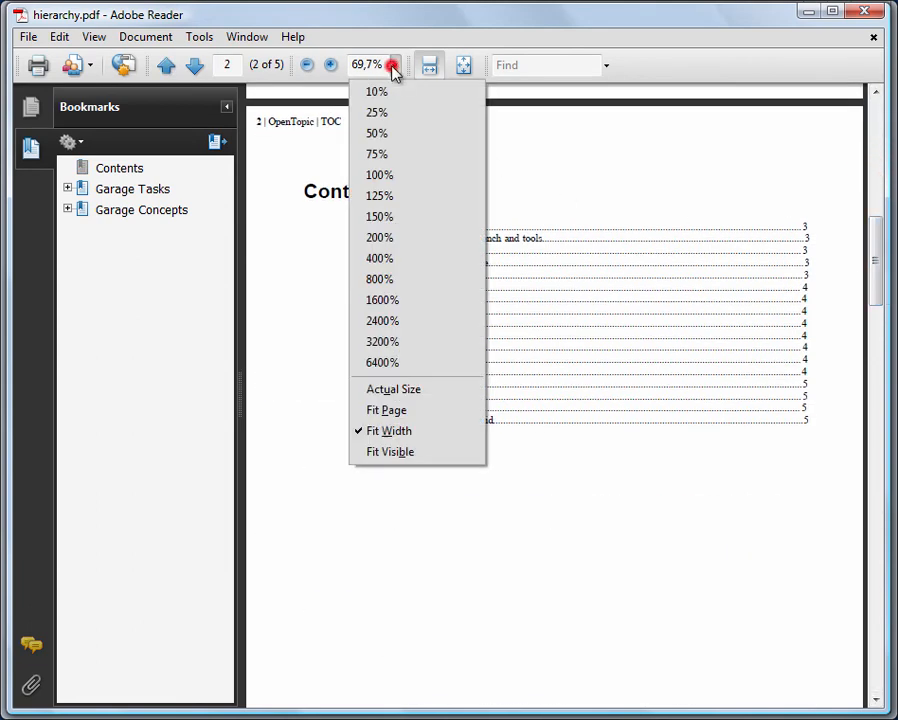
left_click(379, 174)
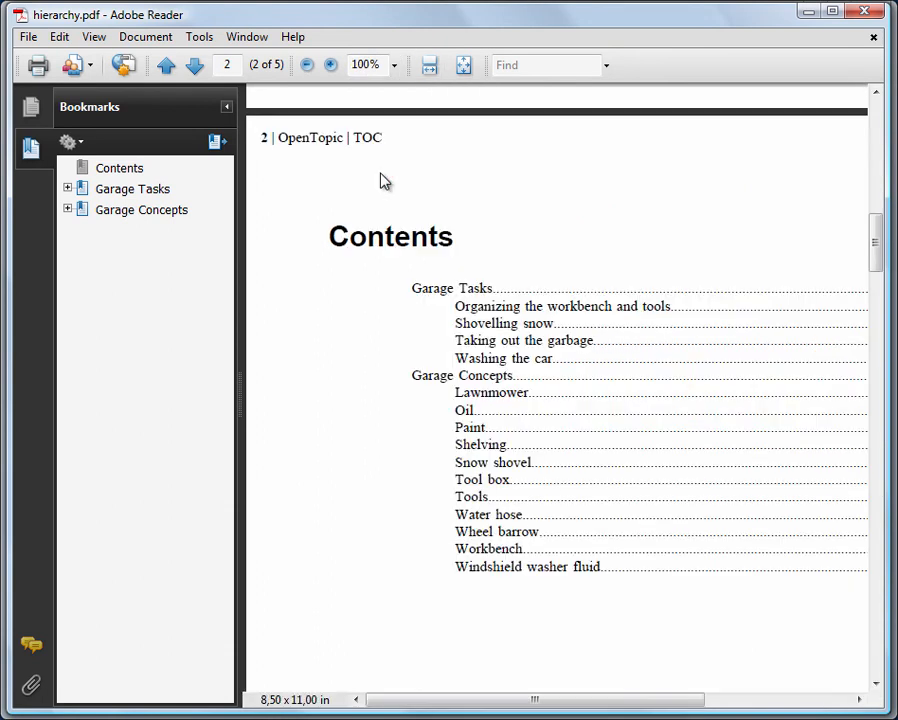
mouse_move(875, 240)
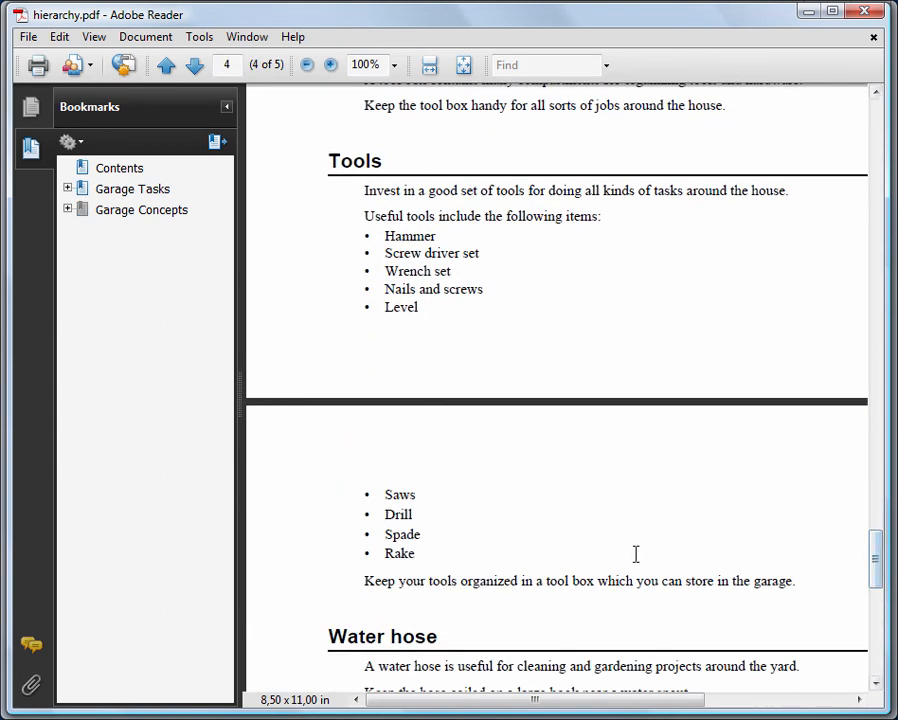
mouse_move(386, 250)
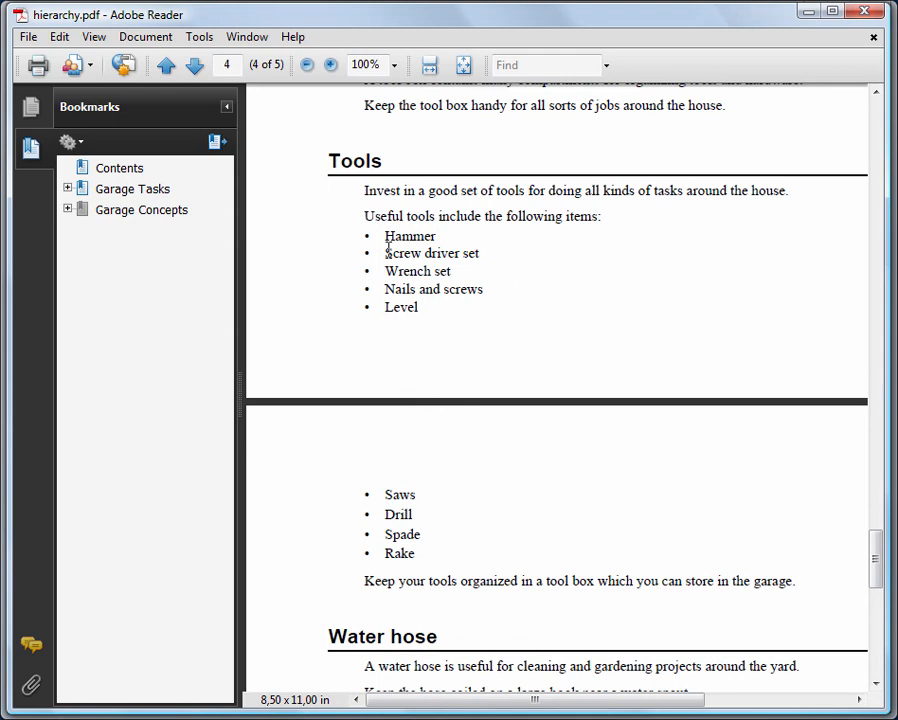
mouse_move(862, 14)
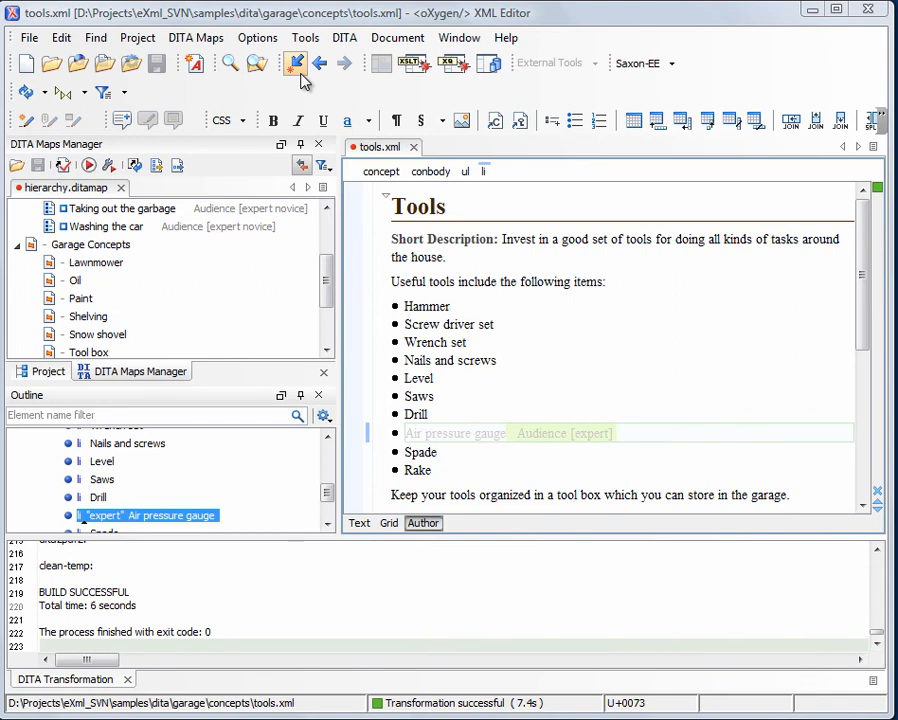
left_click(324, 165)
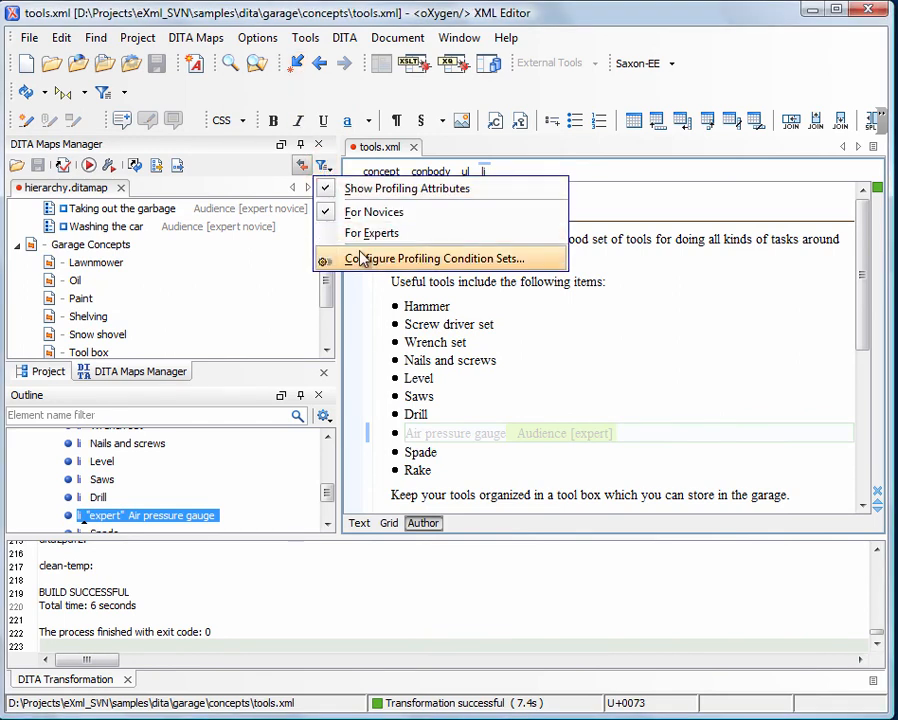
left_click(442, 258)
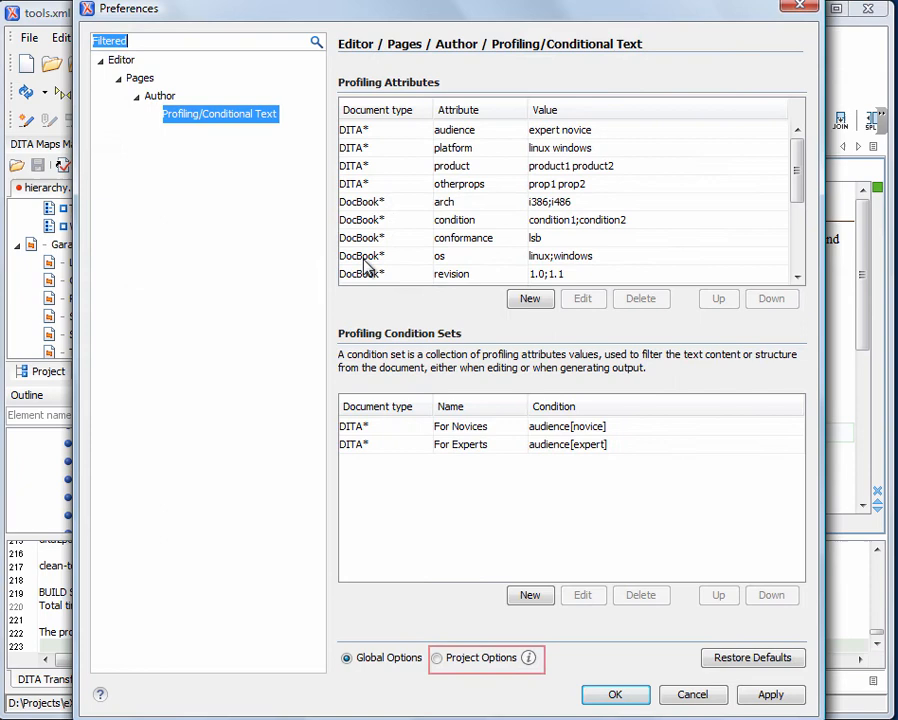
mouse_move(484, 670)
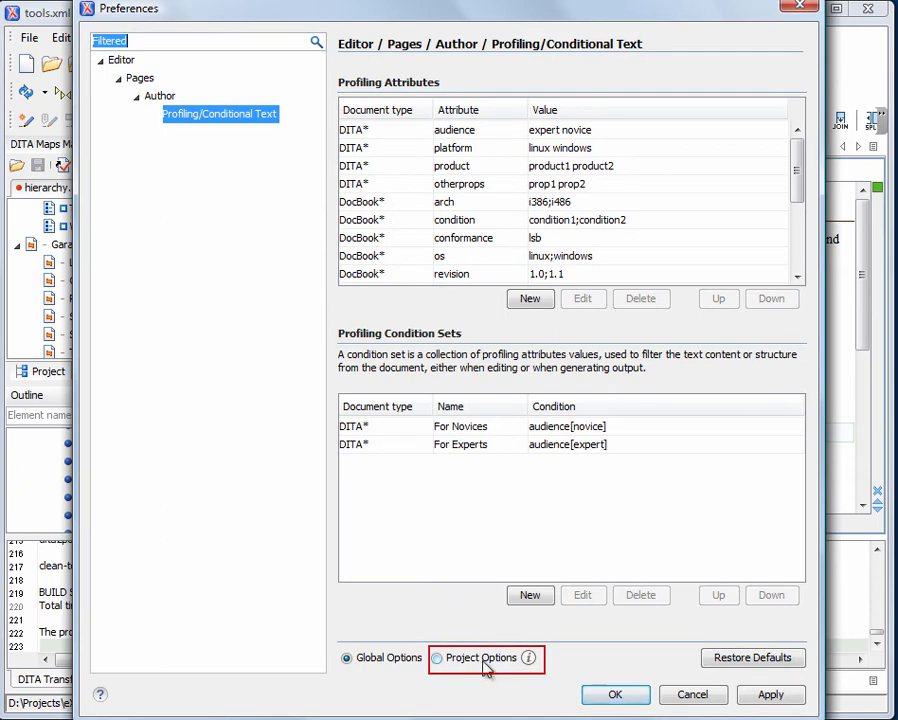
left_click(615, 694)
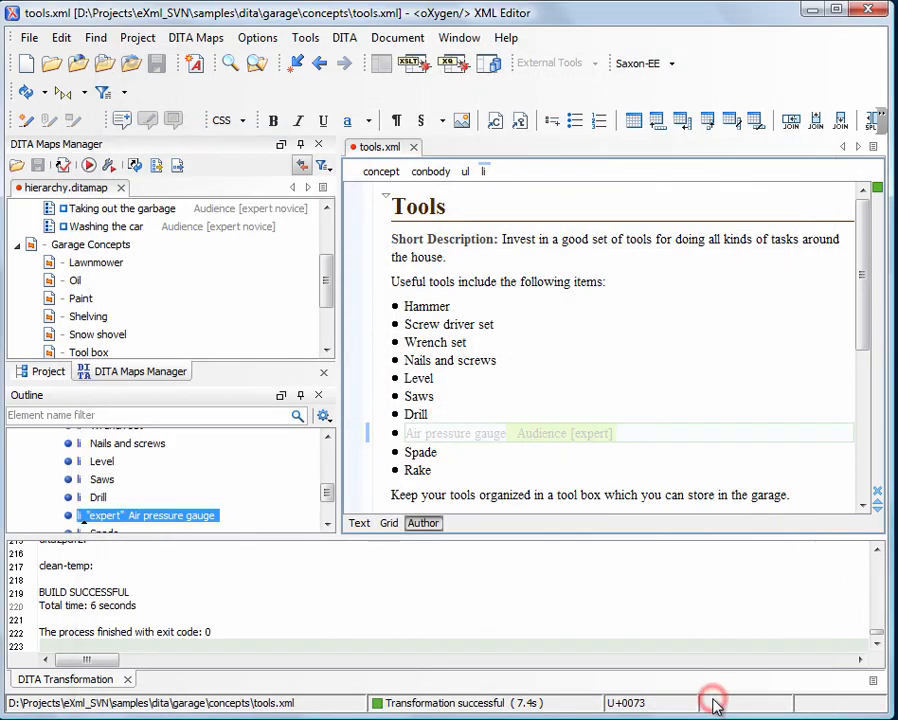
mouse_move(486, 589)
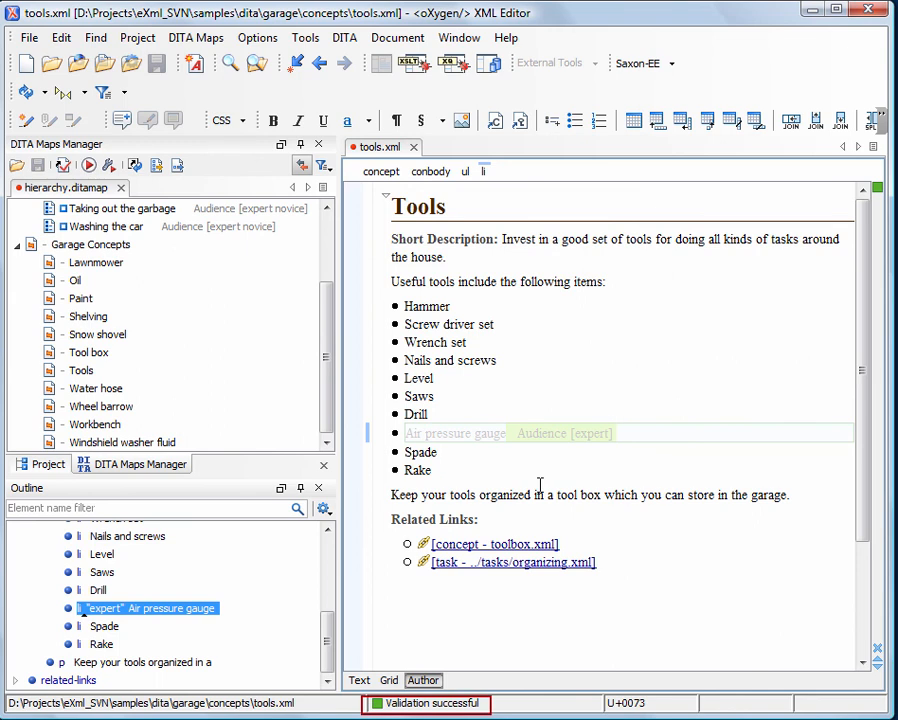
- Remove the expert audience from Garage Tasks, leaving only novice
scroll("up", 3)
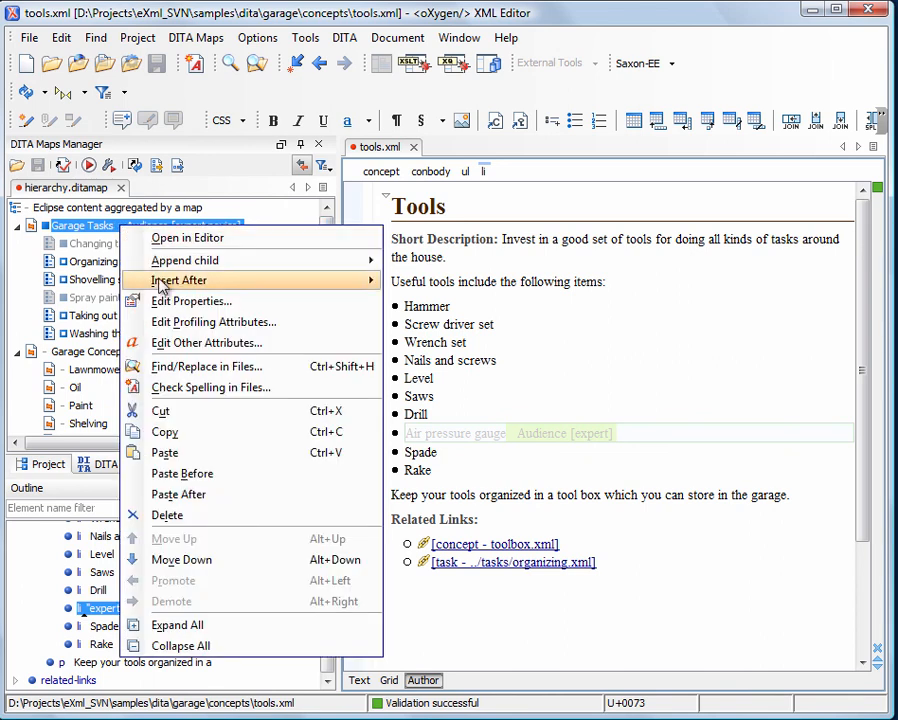
left_click(214, 321)
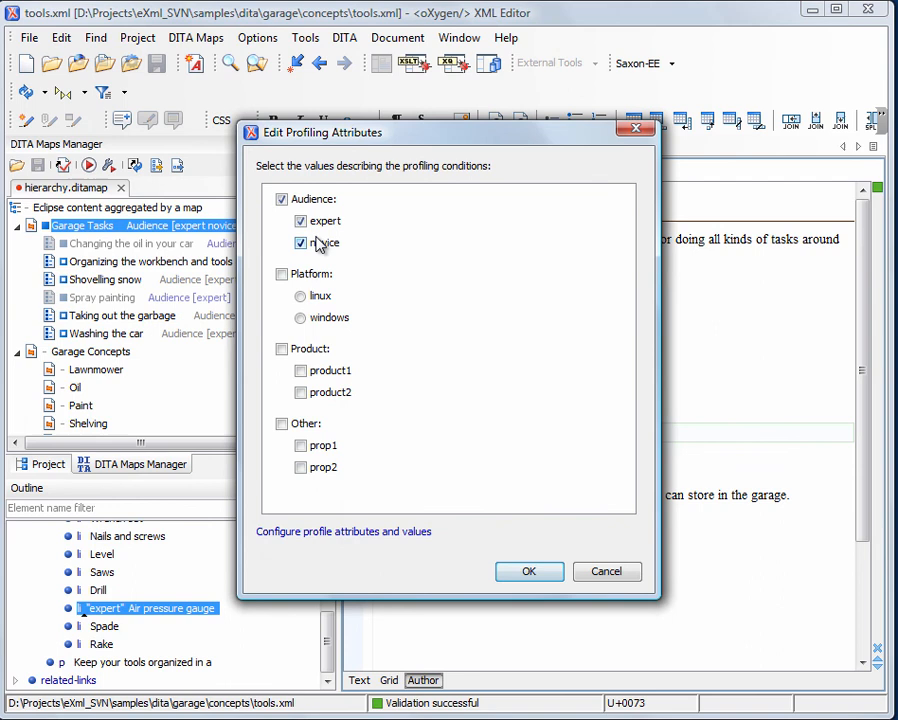
left_click(301, 221)
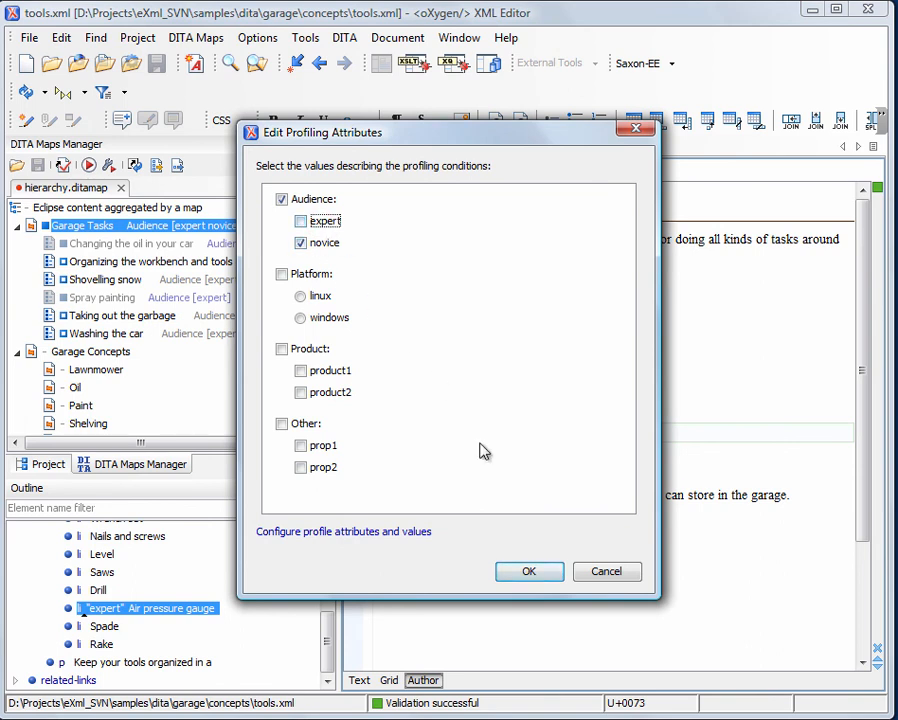
left_click(529, 571)
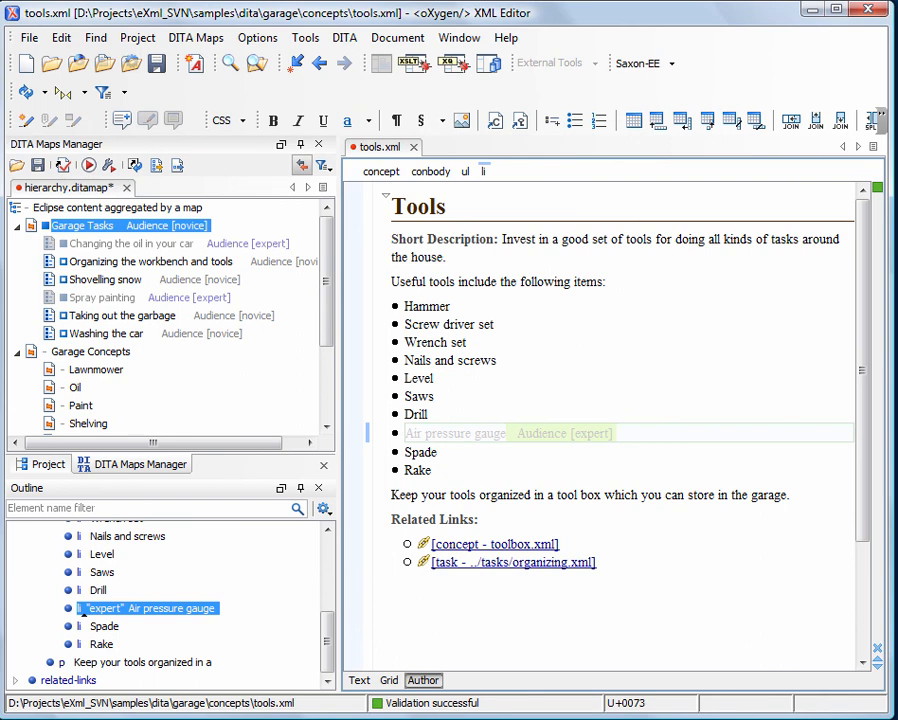
mouse_move(411, 447)
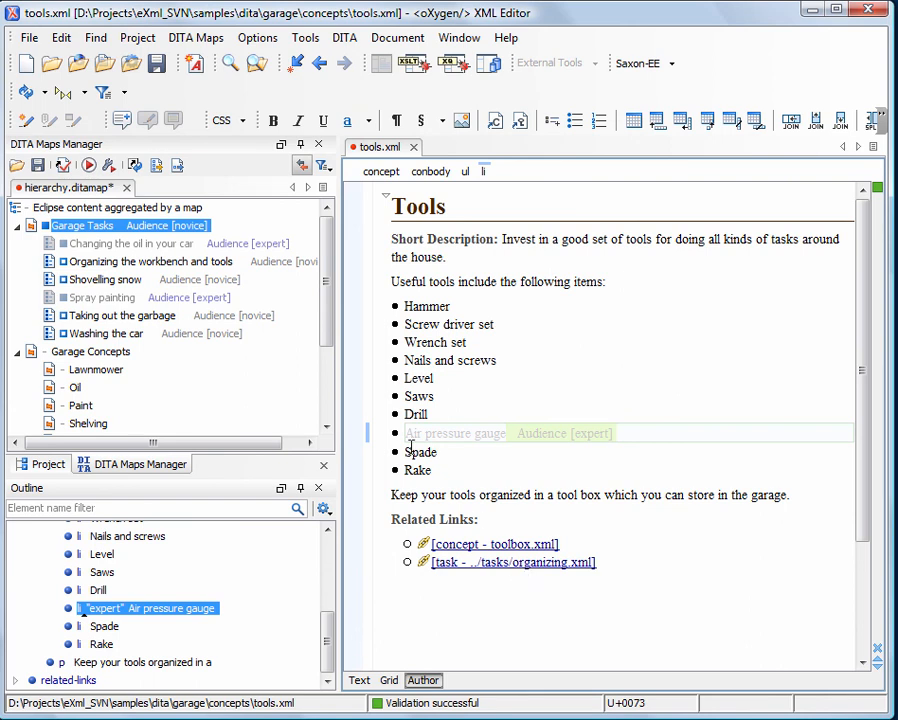
- Save all files, run the completeness check with the For Novices DITAVAL set, and inspect the expert-audience warnings
left_click(63, 165)
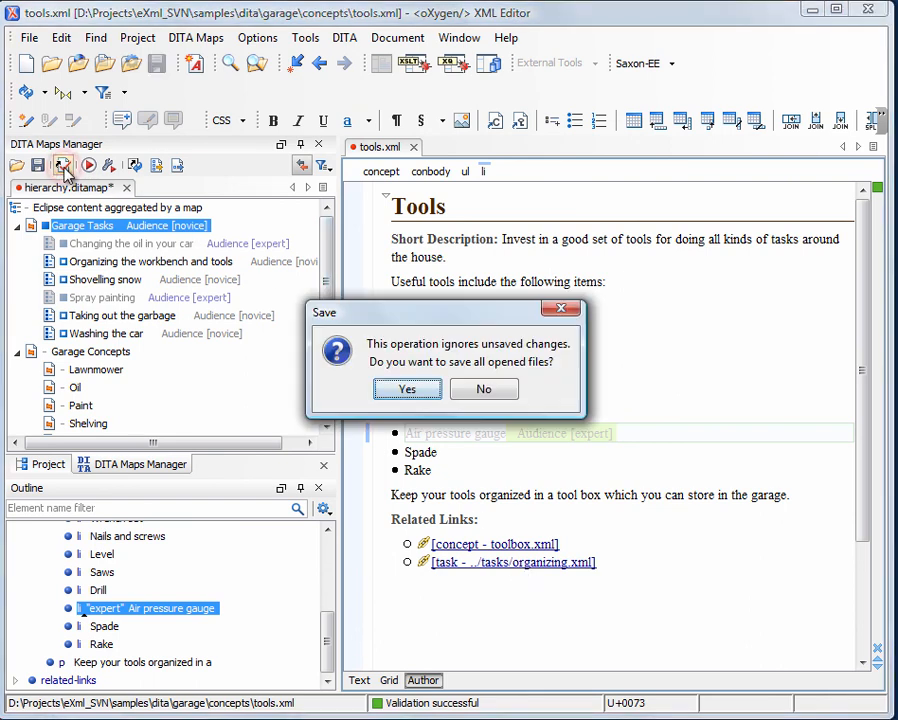
left_click(407, 389)
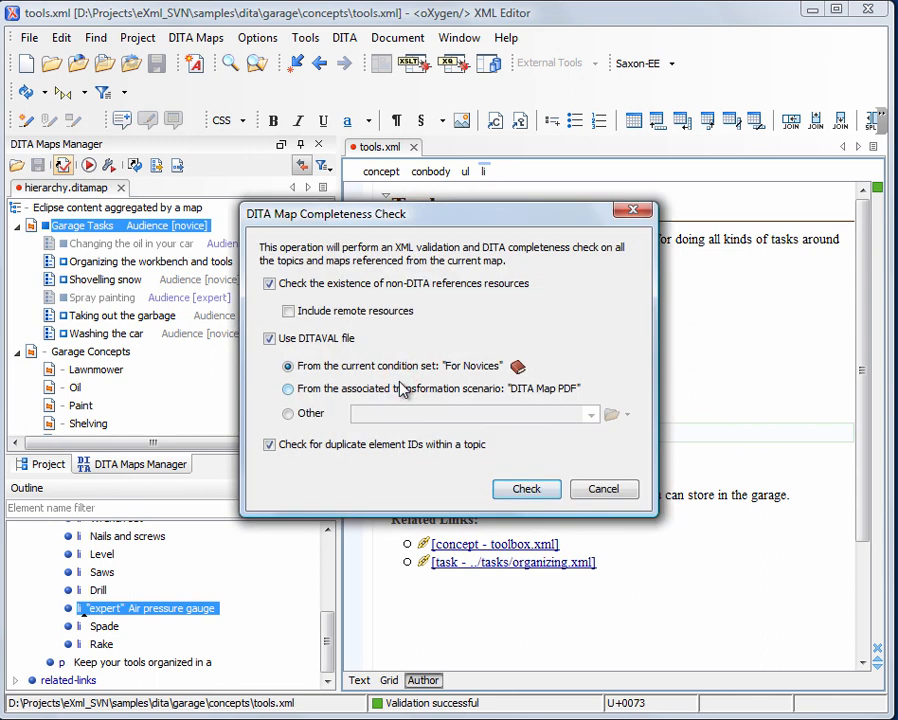
left_click(526, 489)
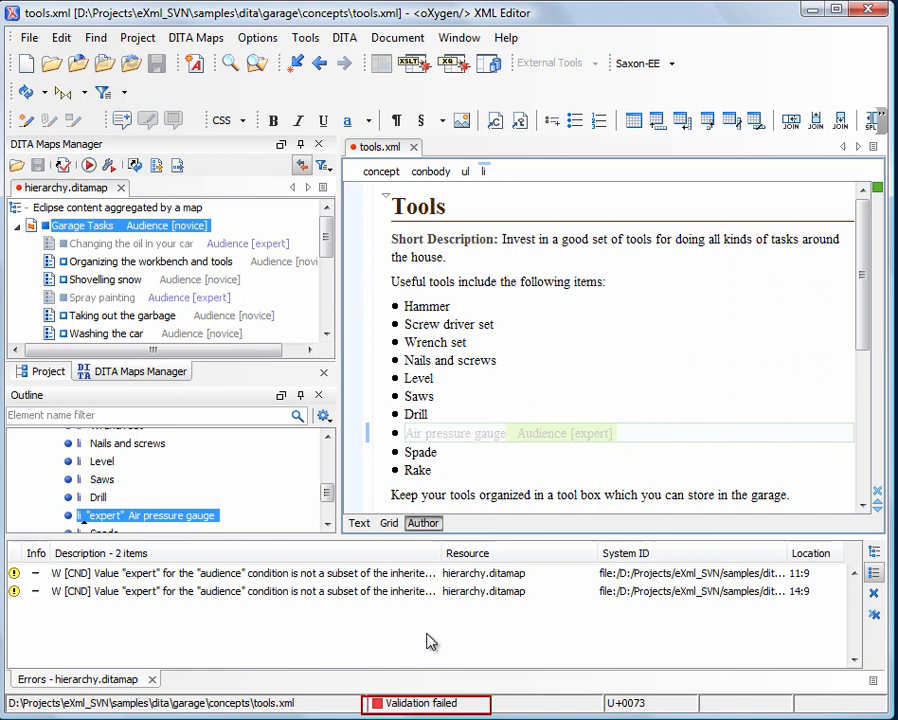
left_click(245, 573)
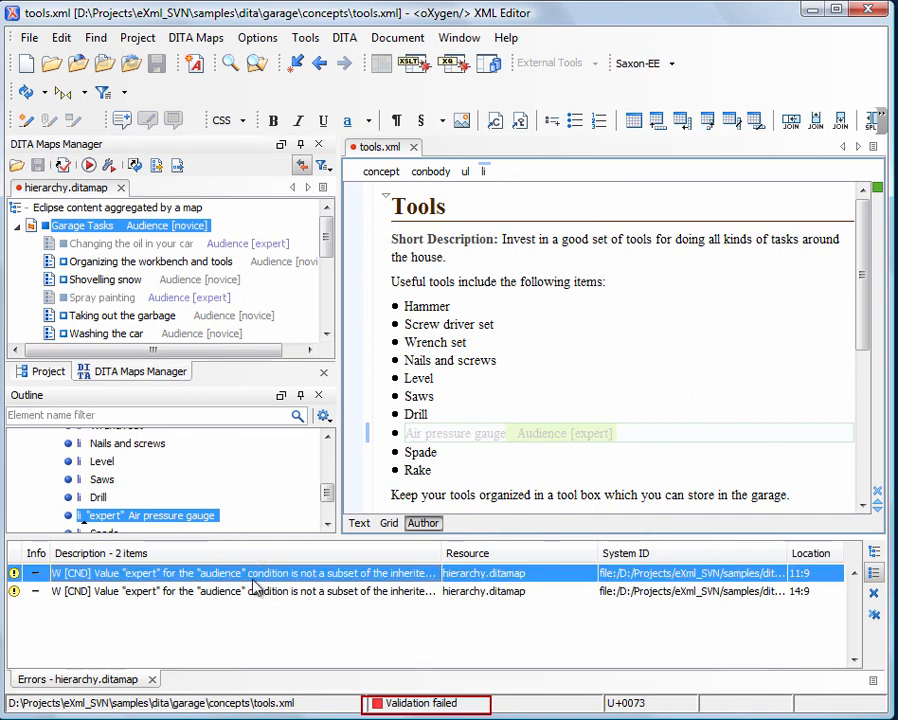
mouse_move(258, 591)
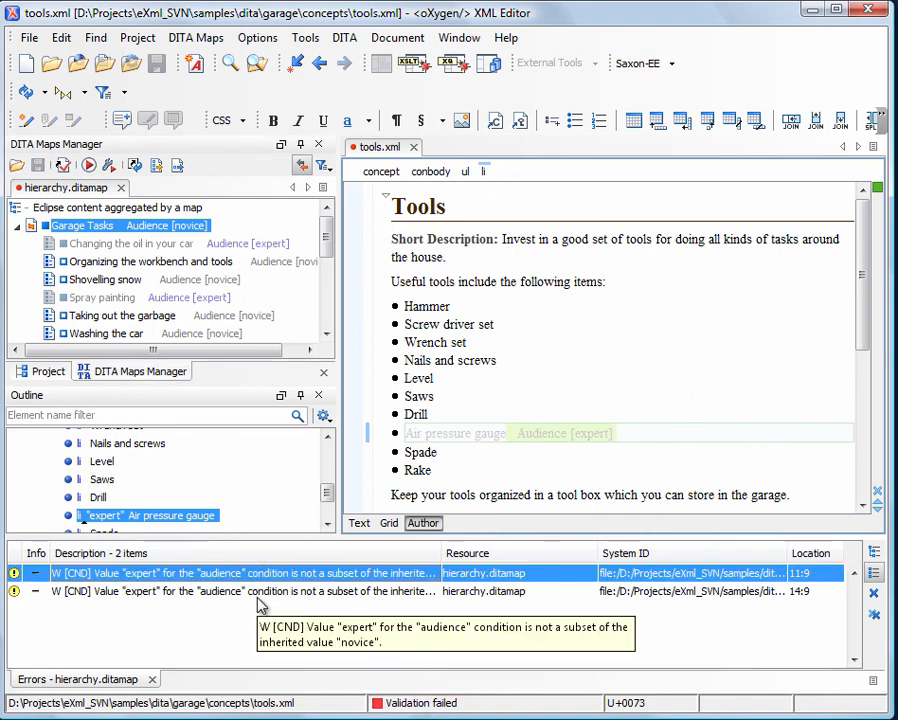